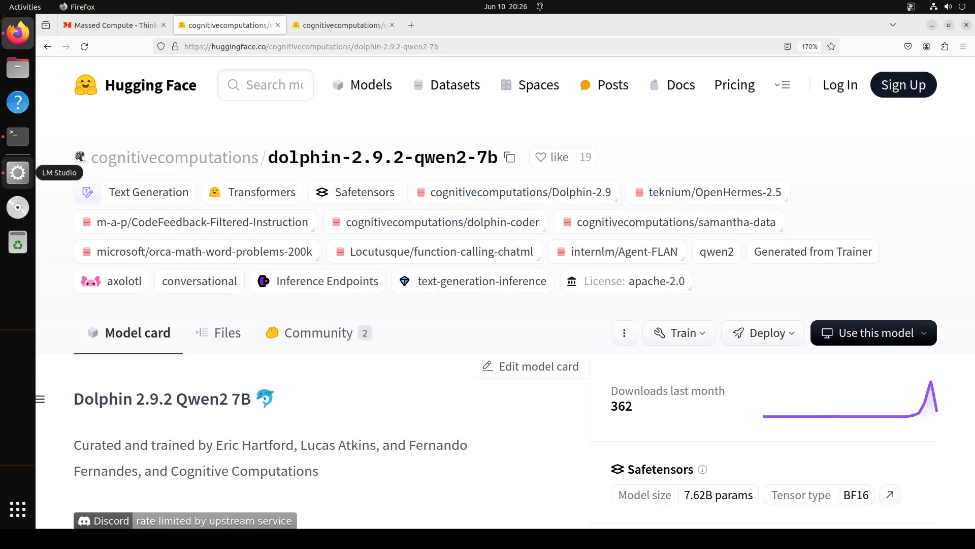
Step: Browse the Firefox tabs and return to the dolphin-2.9.2-qwen2-7b model card
left_click(114, 24)
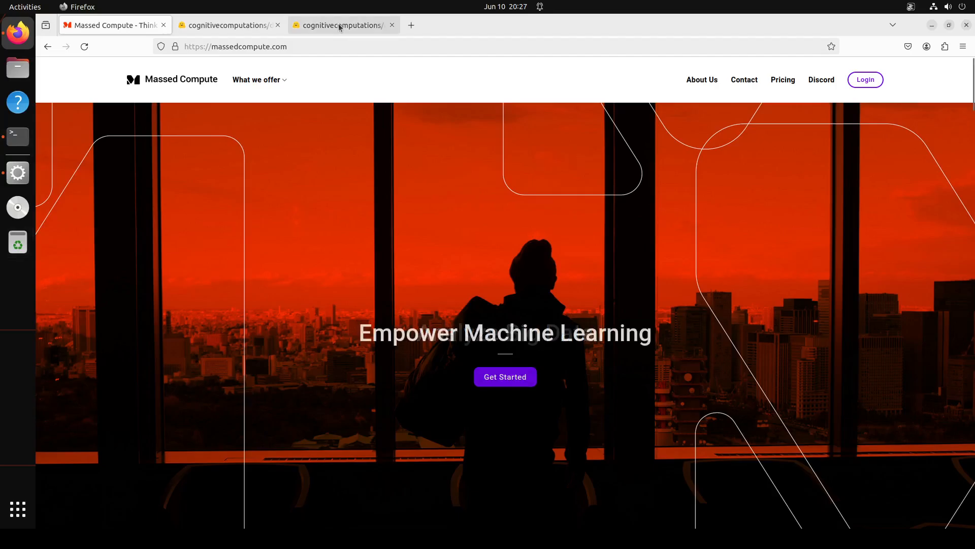
left_click(342, 25)
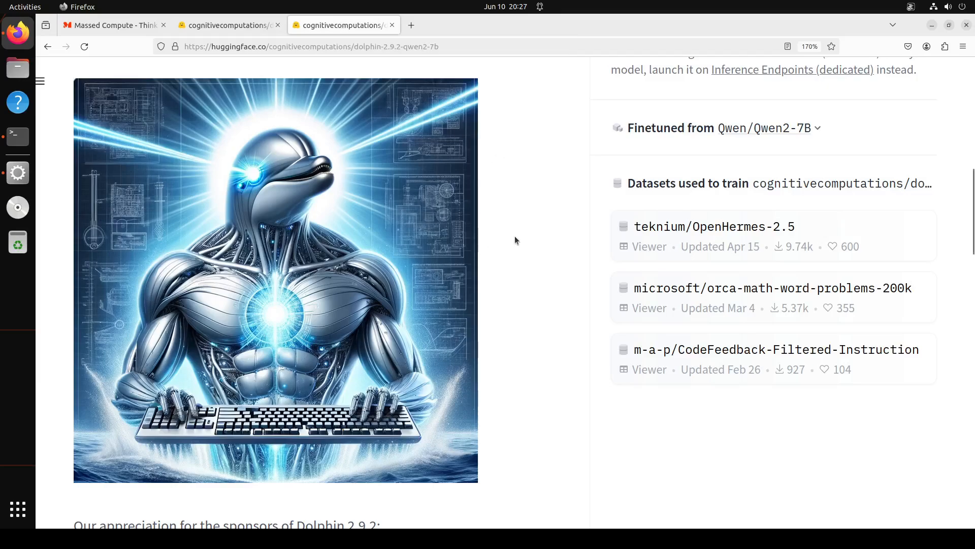
mouse_move(511, 231)
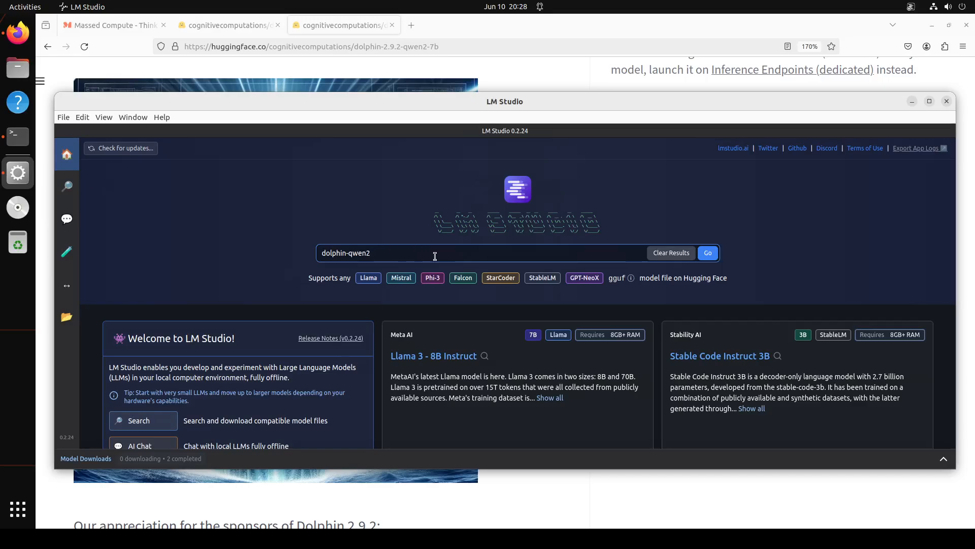
Step: Check for updates, then search dolphin-qwen2 and scroll the 7B GGUF files to the downloaded Q8_0
left_click(125, 148)
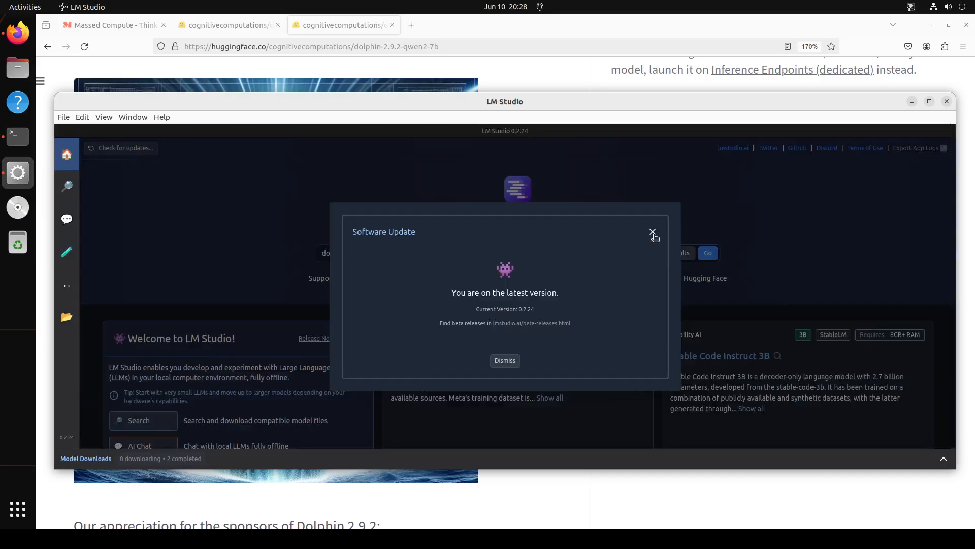
left_click(653, 232)
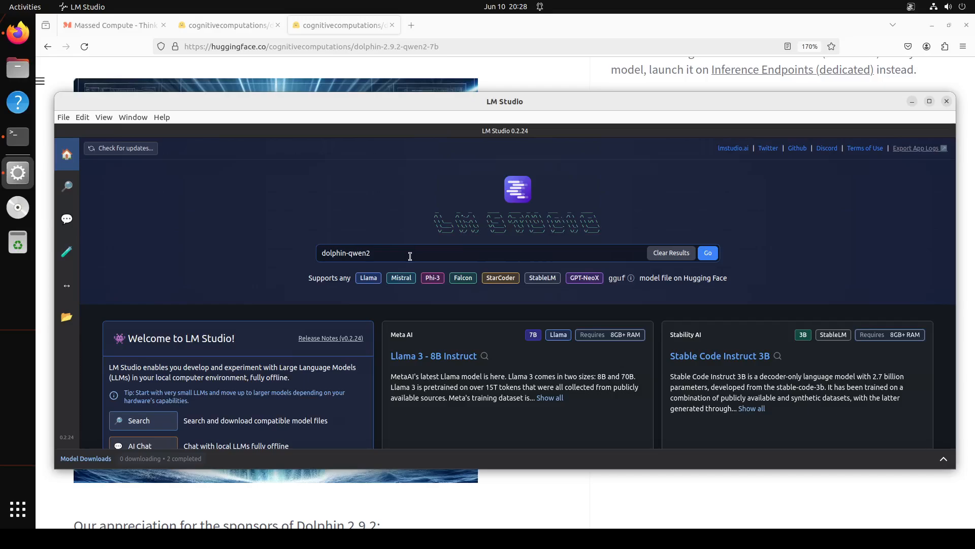
left_click(707, 253)
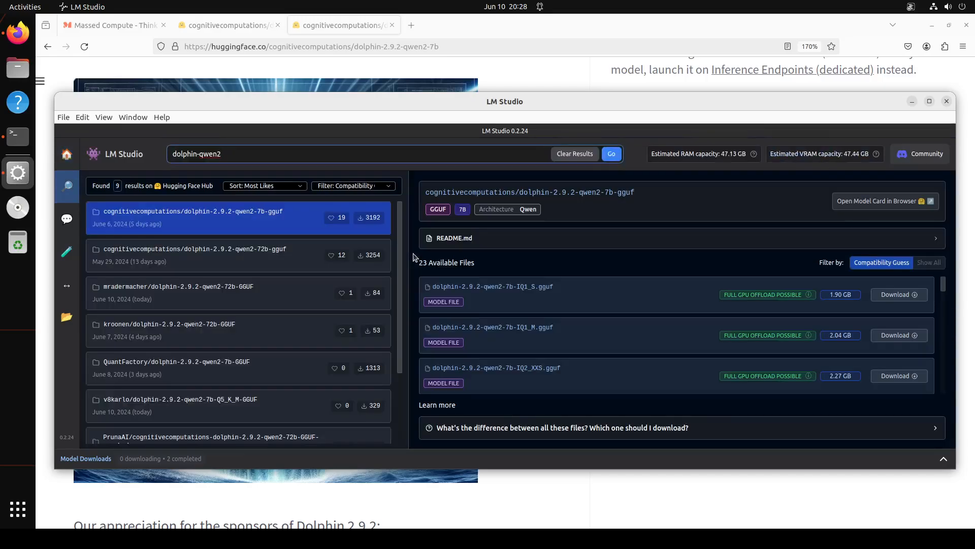
mouse_move(153, 223)
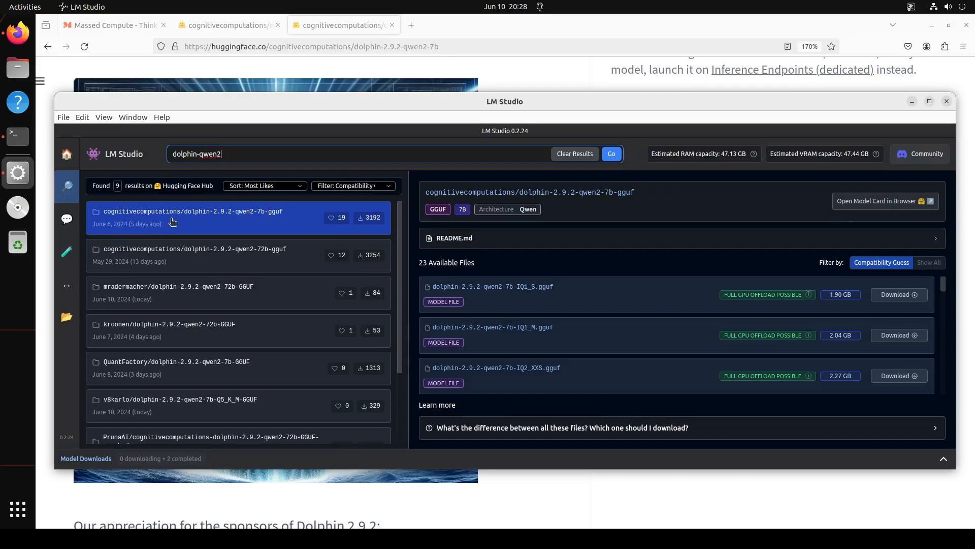
mouse_move(659, 332)
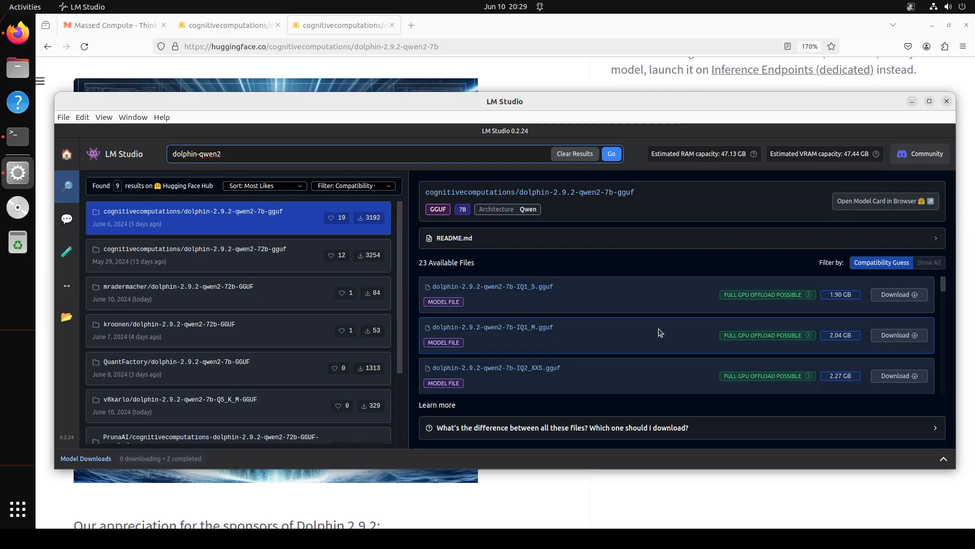
scroll("down", 3)
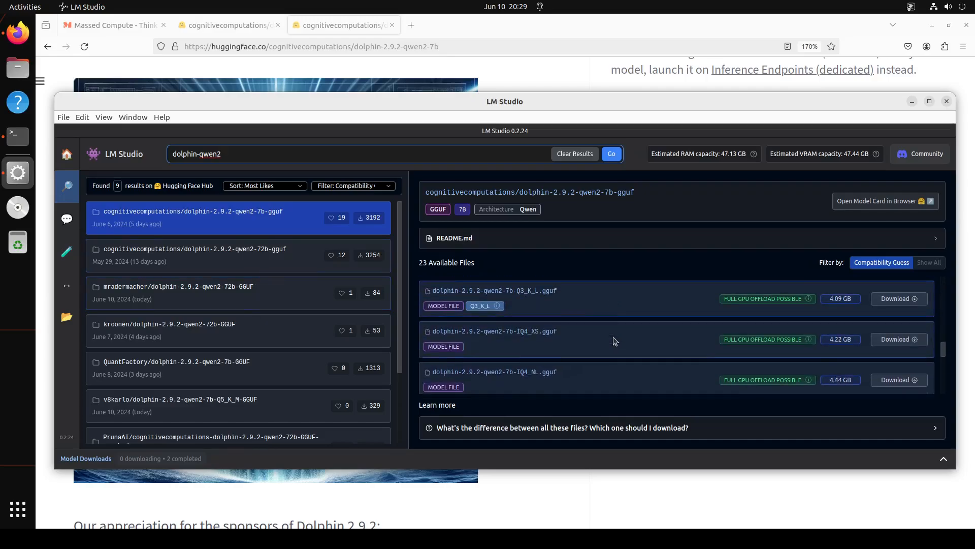
scroll("down", 3)
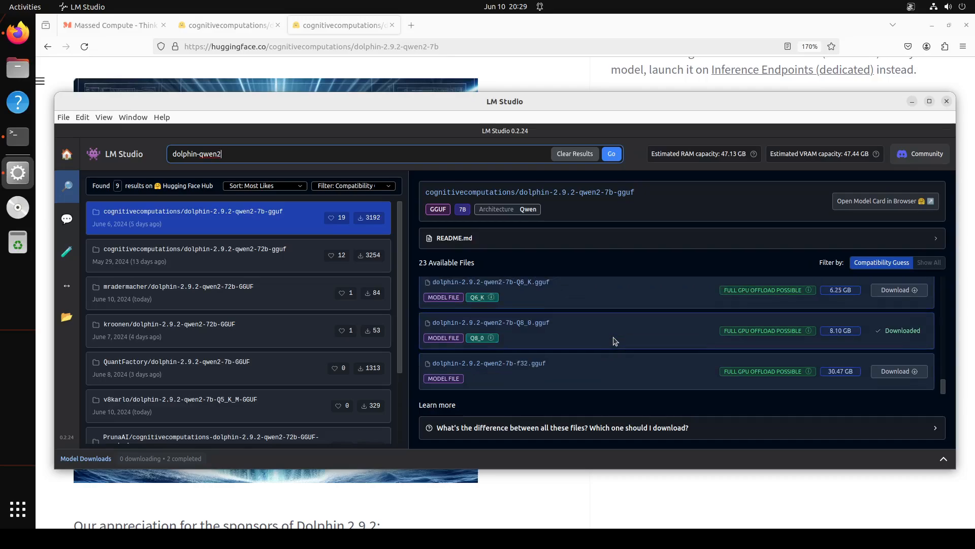
mouse_move(926, 340)
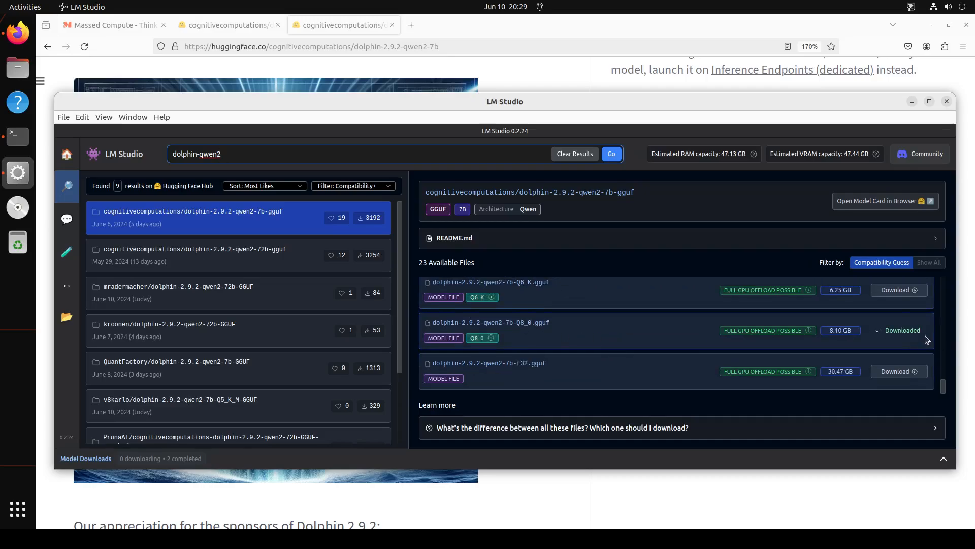
Step: Go from My Models to AI Chat and load the Dolphin 2.9.2 Qwen2 7B Q8_0 model
left_click(67, 317)
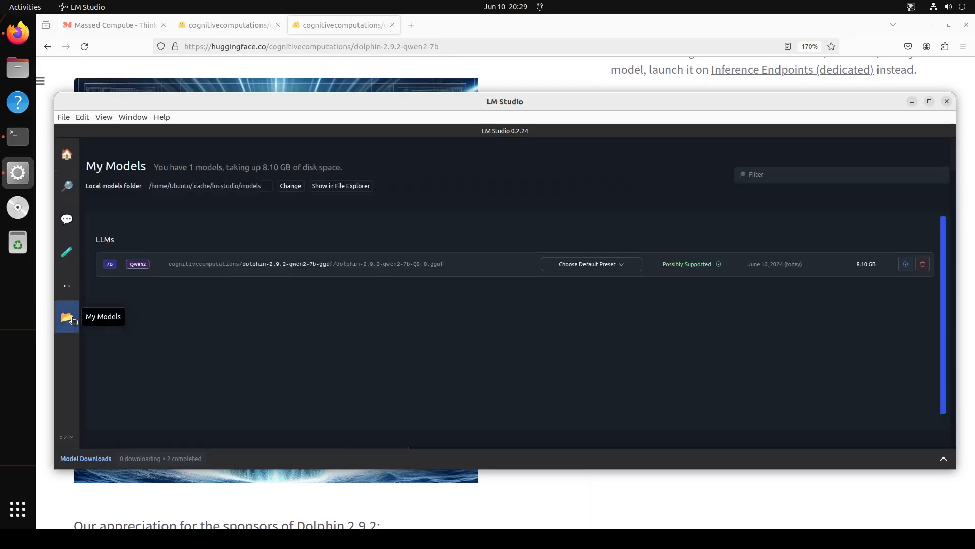
mouse_move(67, 220)
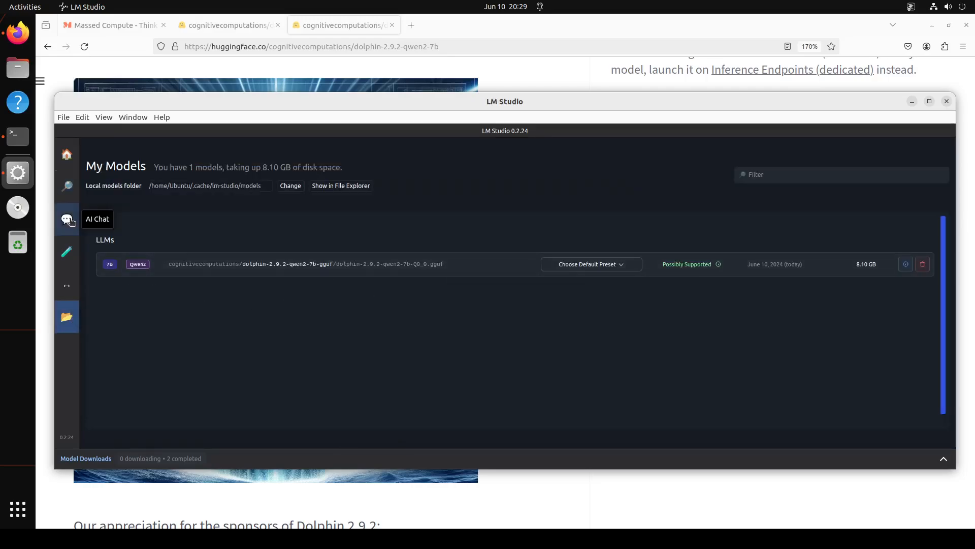
left_click(67, 219)
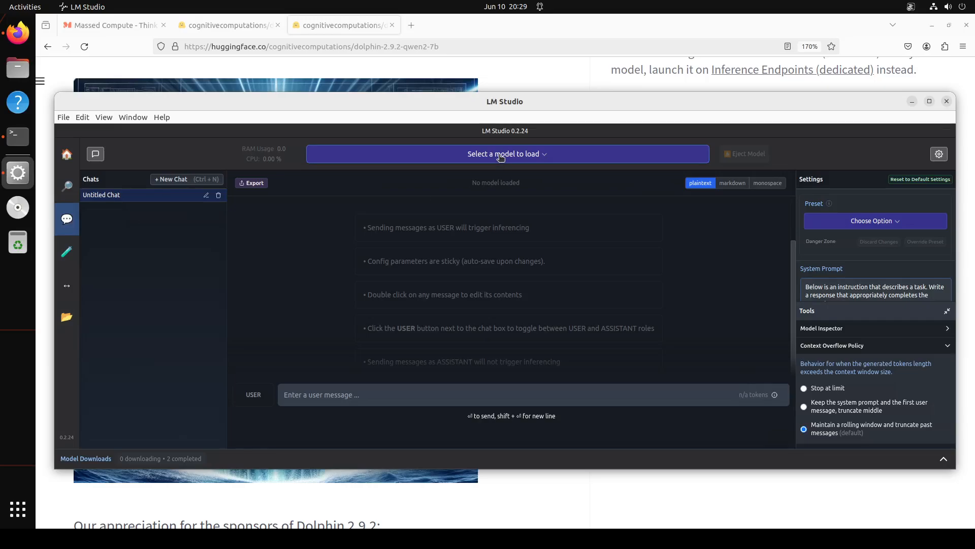
left_click(506, 153)
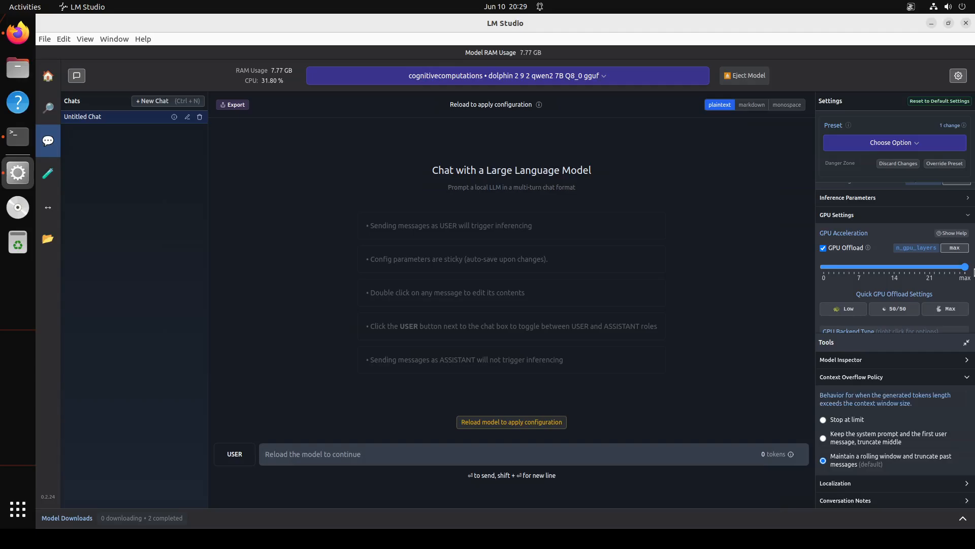
Step: Choose the ChatML preset from the prompt preset list
left_click(894, 142)
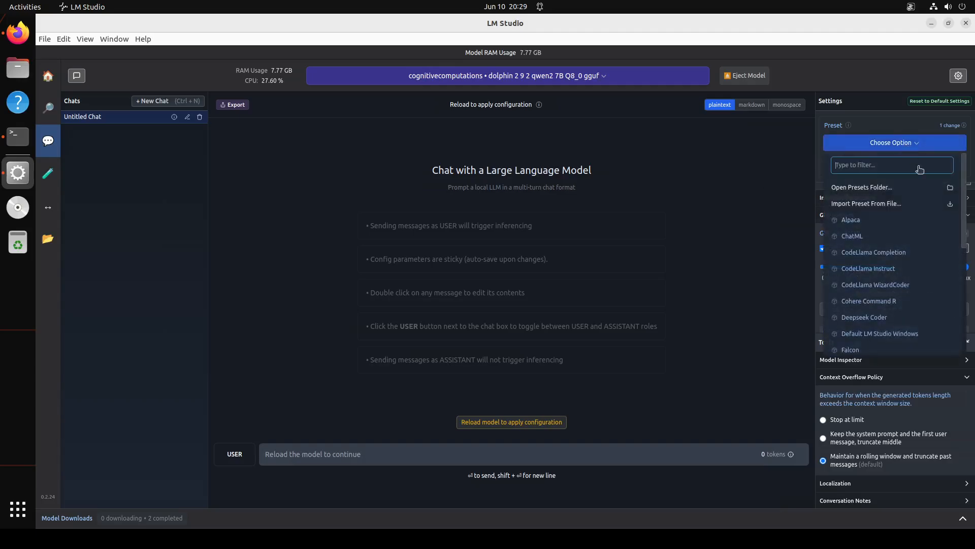
scroll("down", 3)
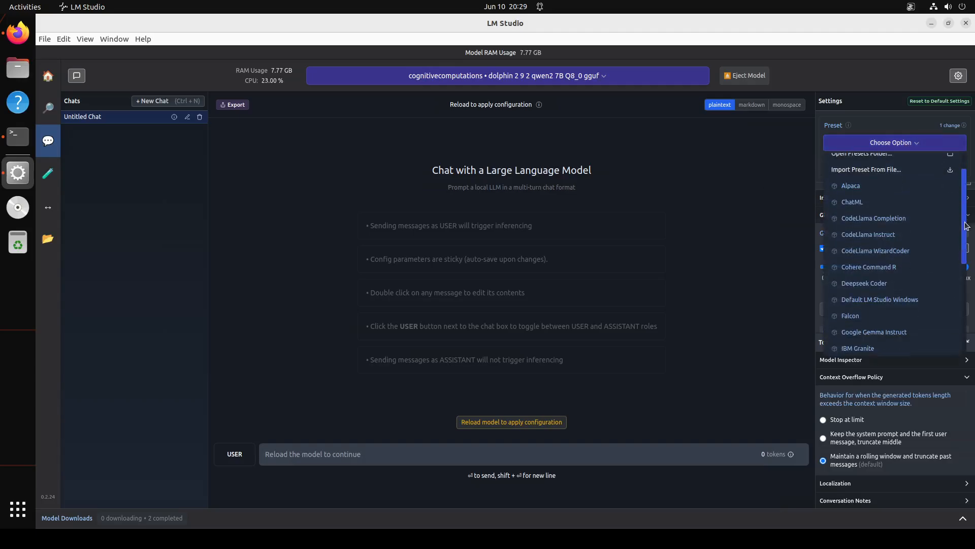
scroll("down", 3)
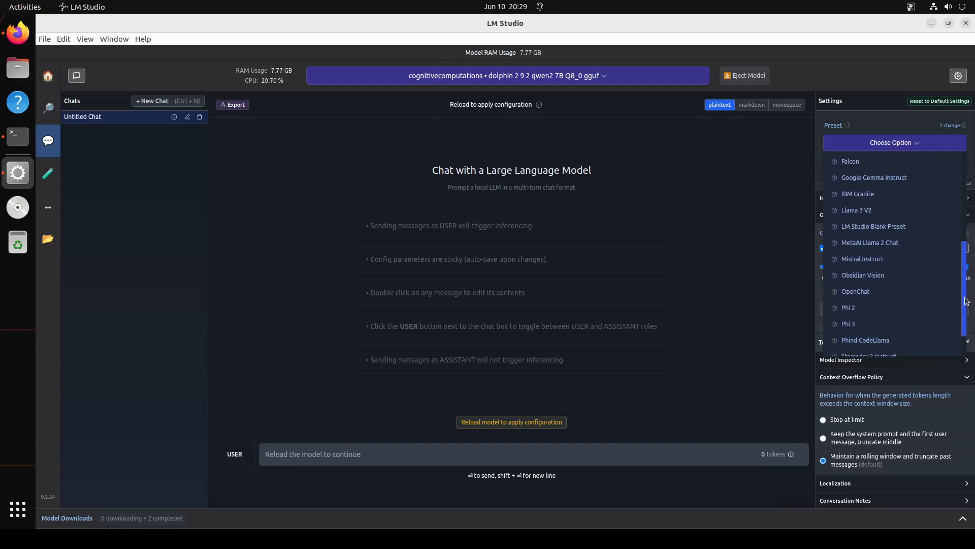
scroll("down", 3)
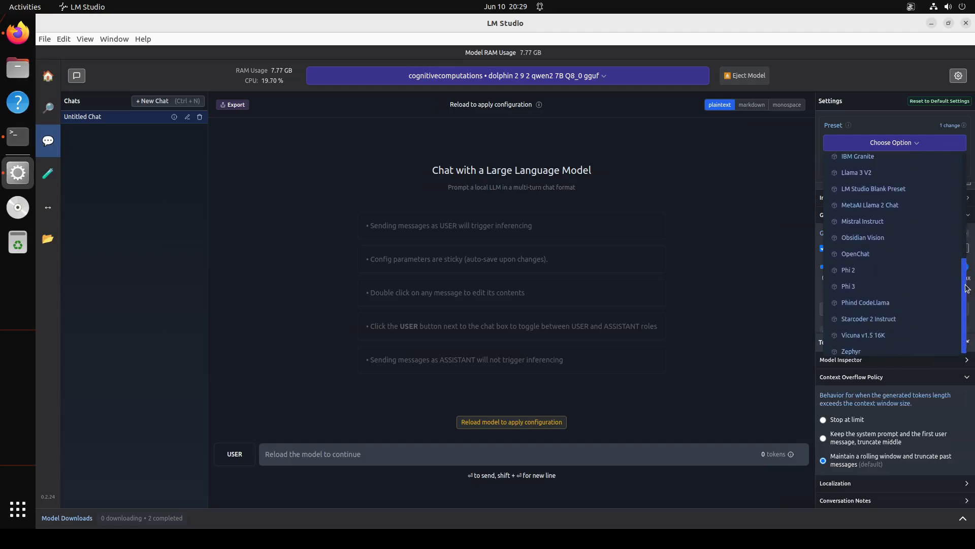
scroll("up", 3)
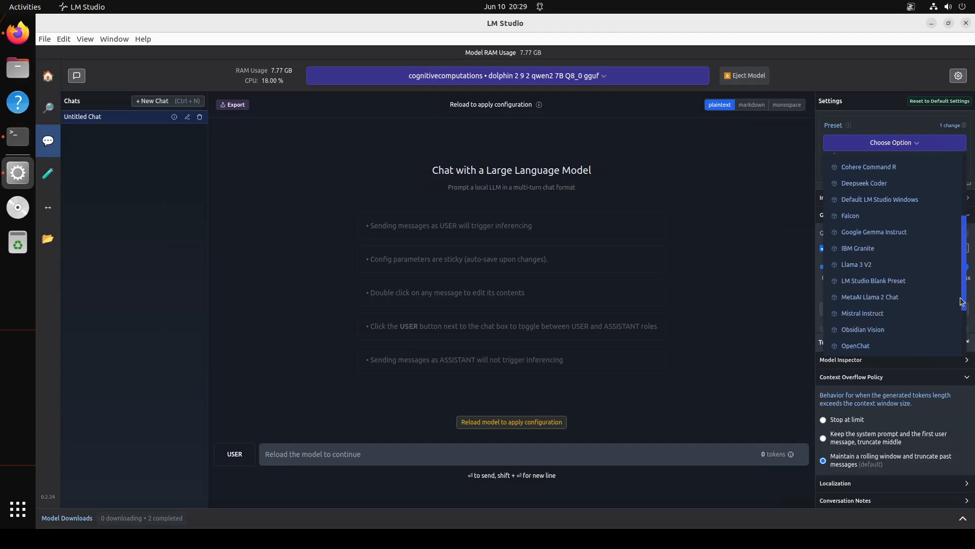
scroll("up", 3)
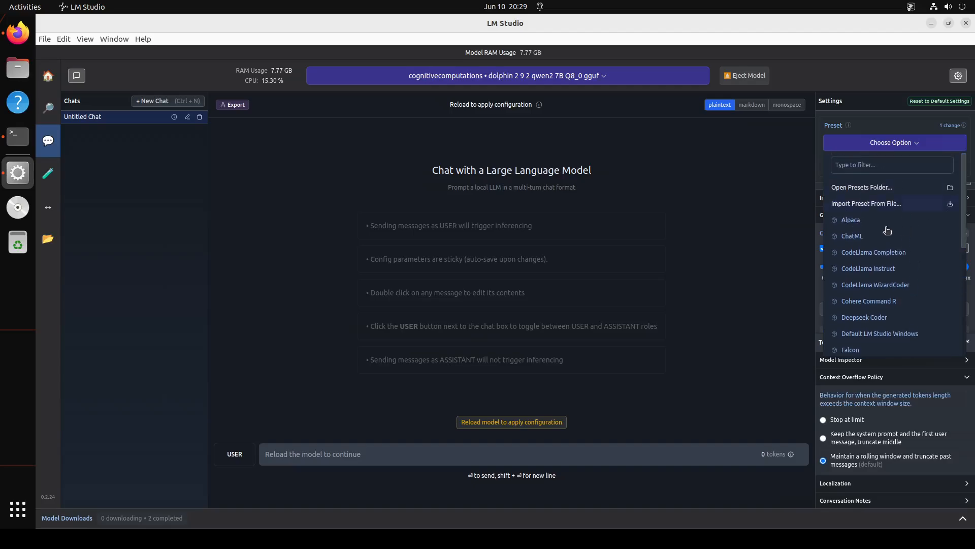
left_click(852, 236)
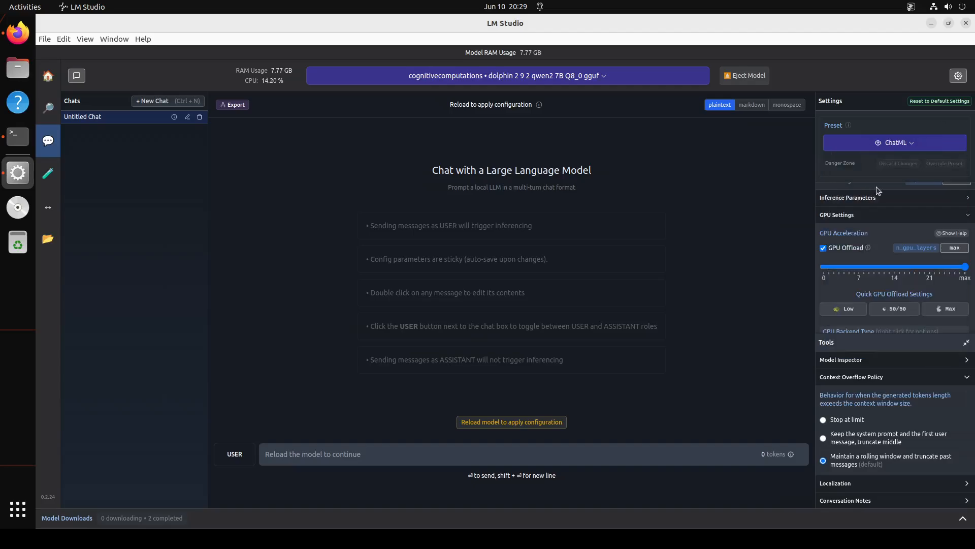
Step: Reload the model to apply ChatML and shrink the window to its earlier size
left_click(744, 75)
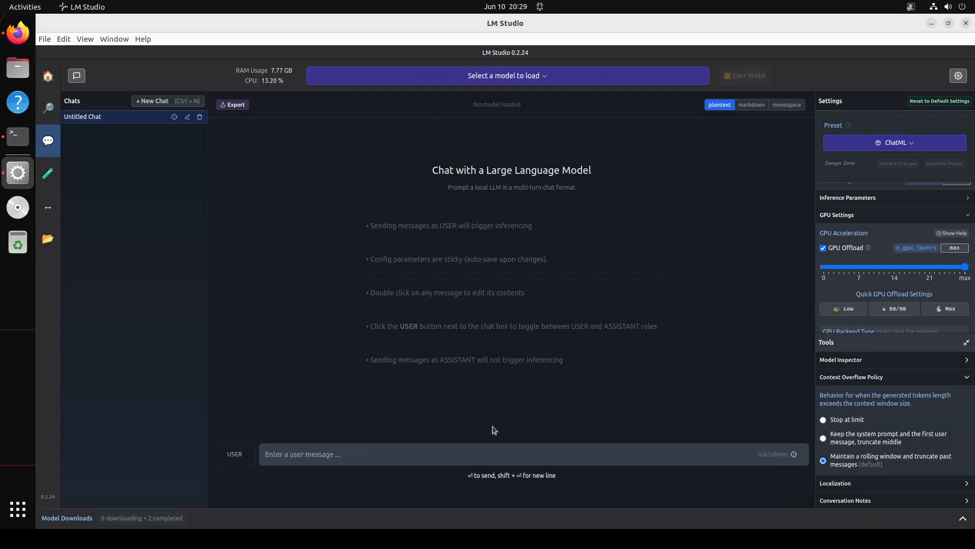
left_click(506, 75)
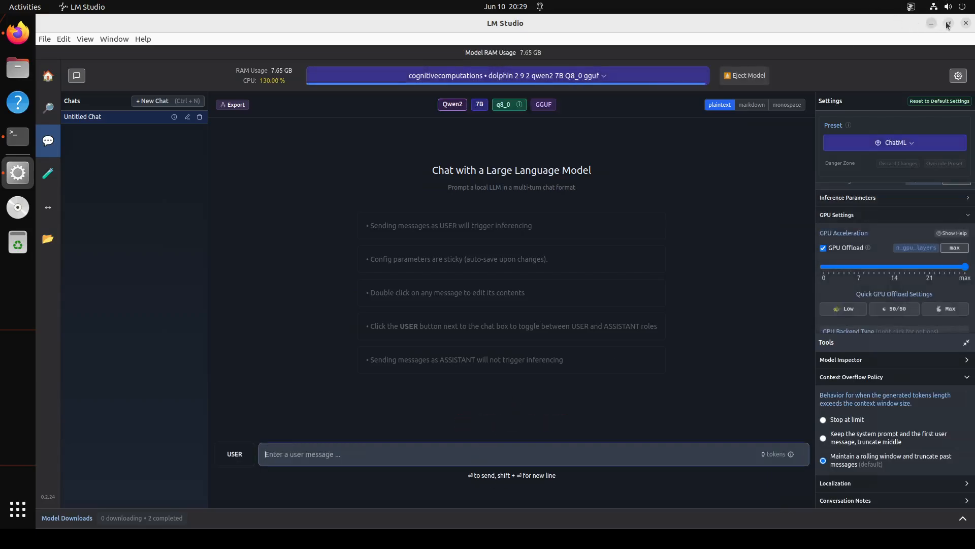
left_click(947, 23)
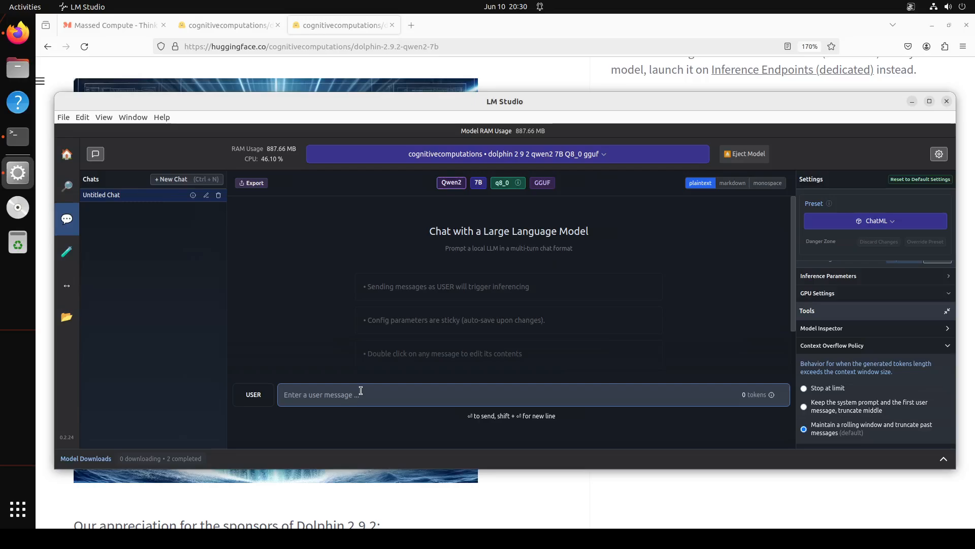
mouse_move(389, 394)
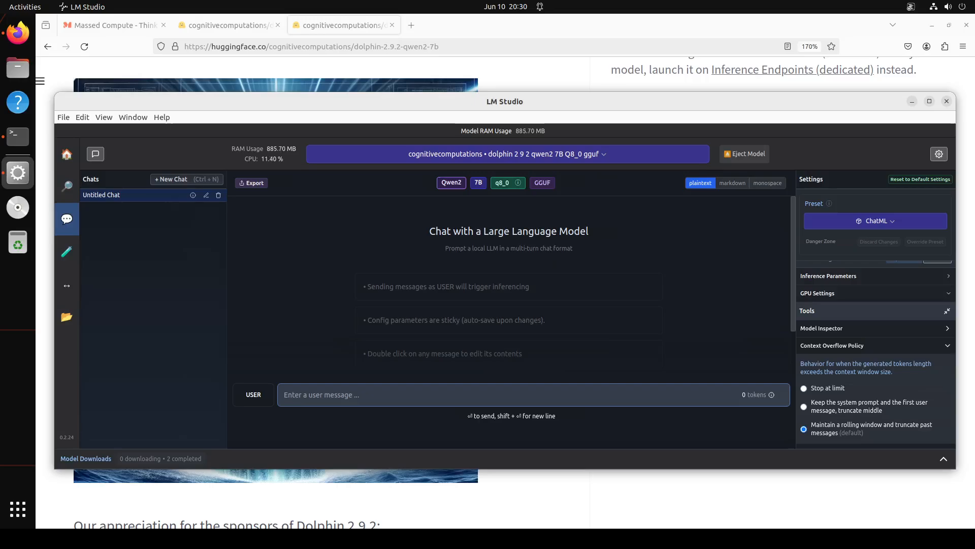
Step: Send the self-driving car pedestrian-versus-passengers dilemma prompt to the model
left_click(366, 394)
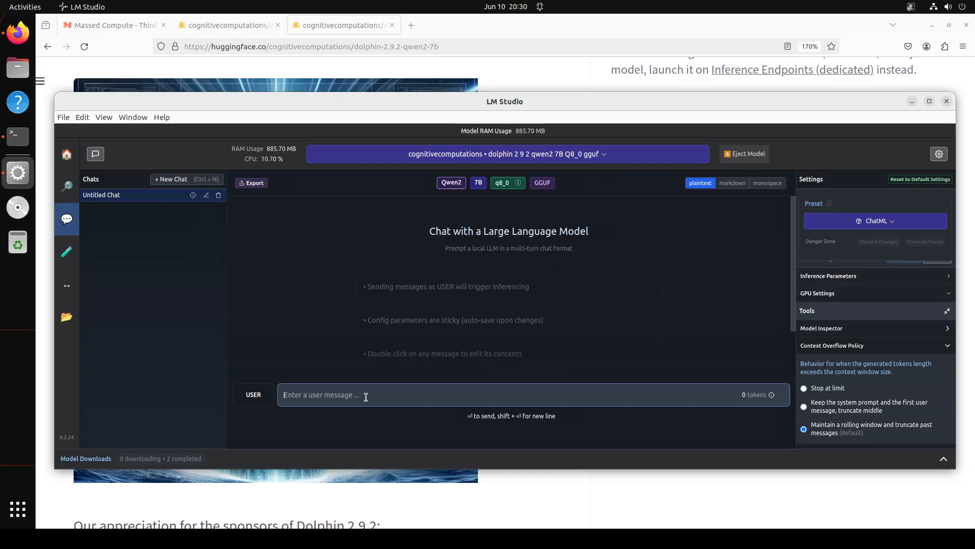
type("A self-driving car must choose between swerving to avoid hitting a pedestrian, potentially harming the passenger, or staying its course. Discuss the ethical considerations from both perspectives.")
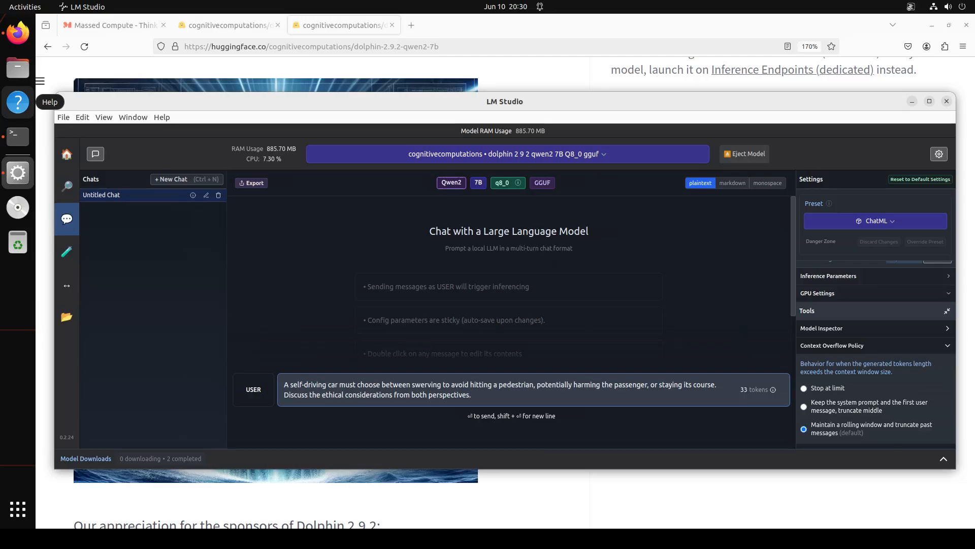
left_click(471, 395)
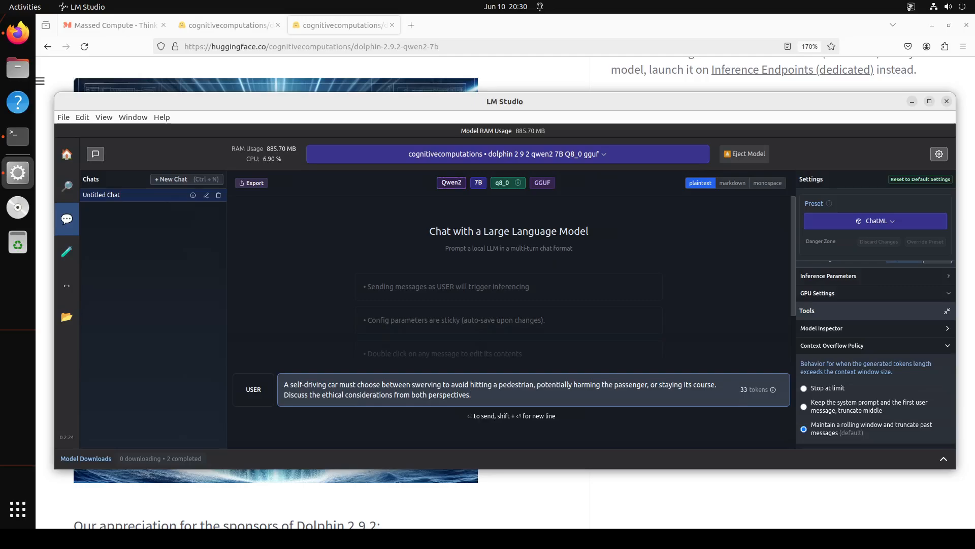
left_click(471, 394)
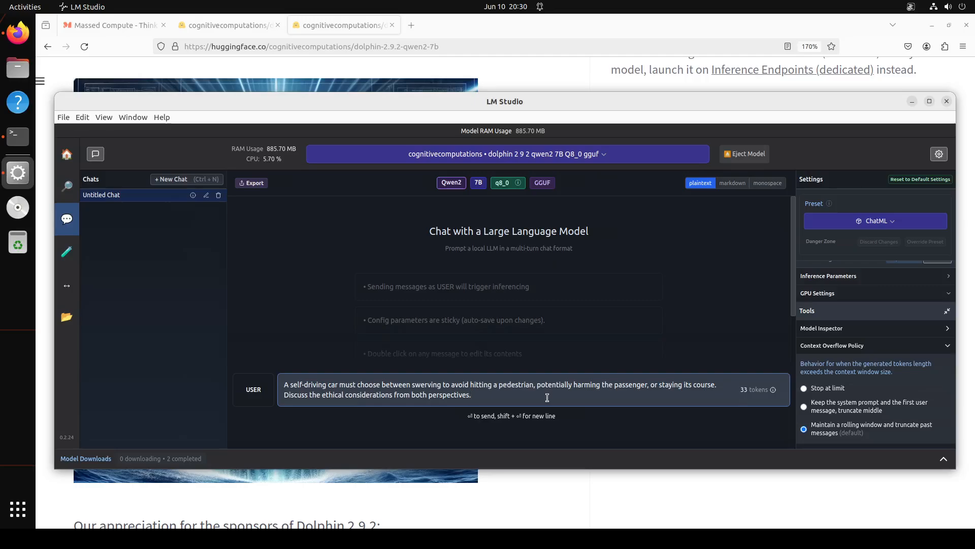
key("Return")
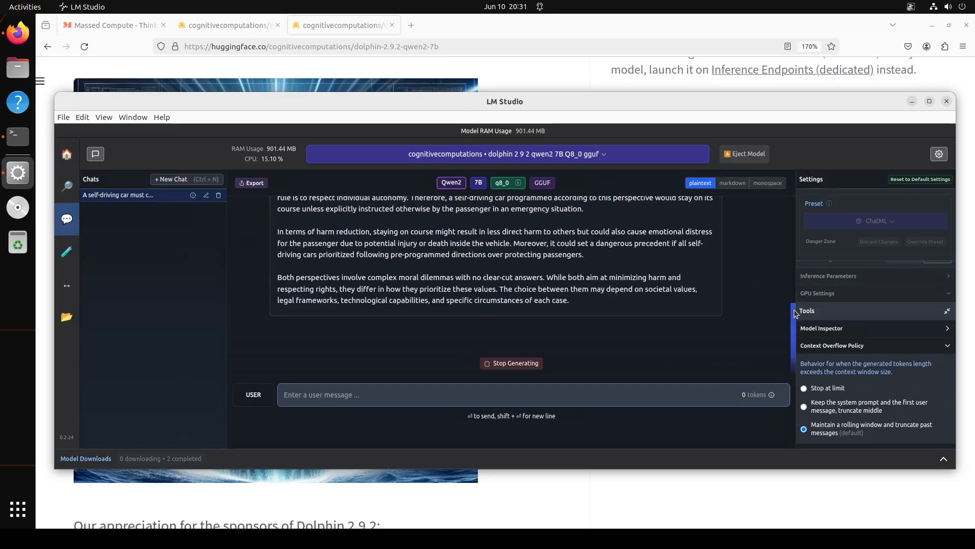
left_click(511, 362)
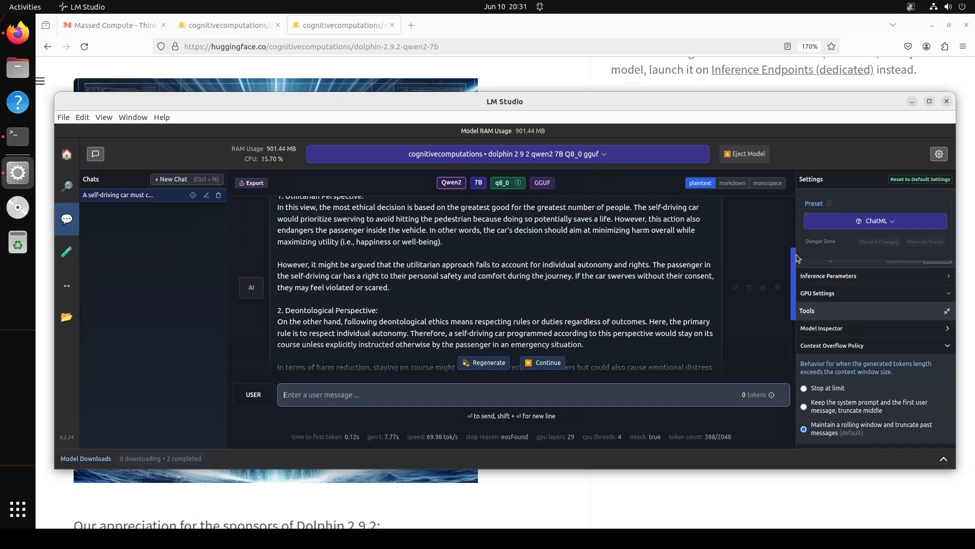
scroll("up", 3)
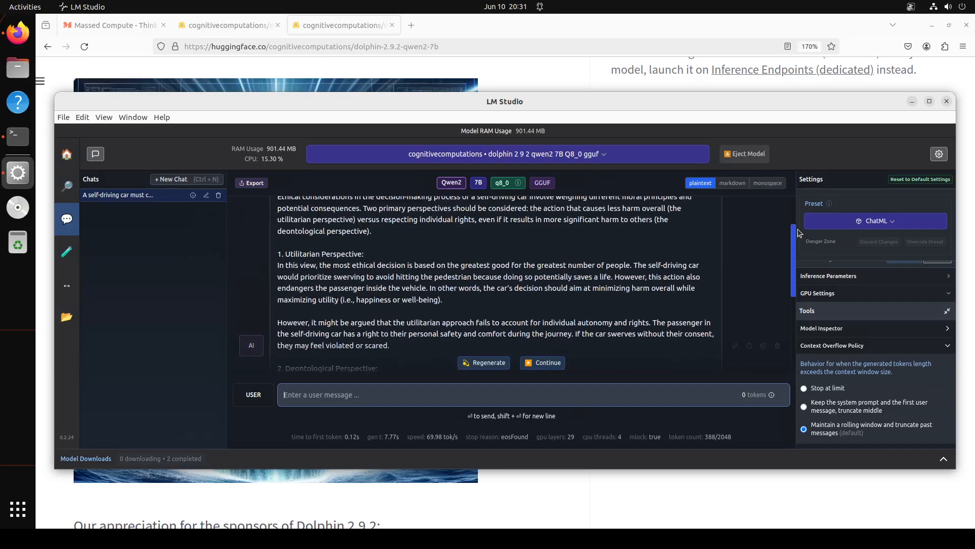
scroll("up", 3)
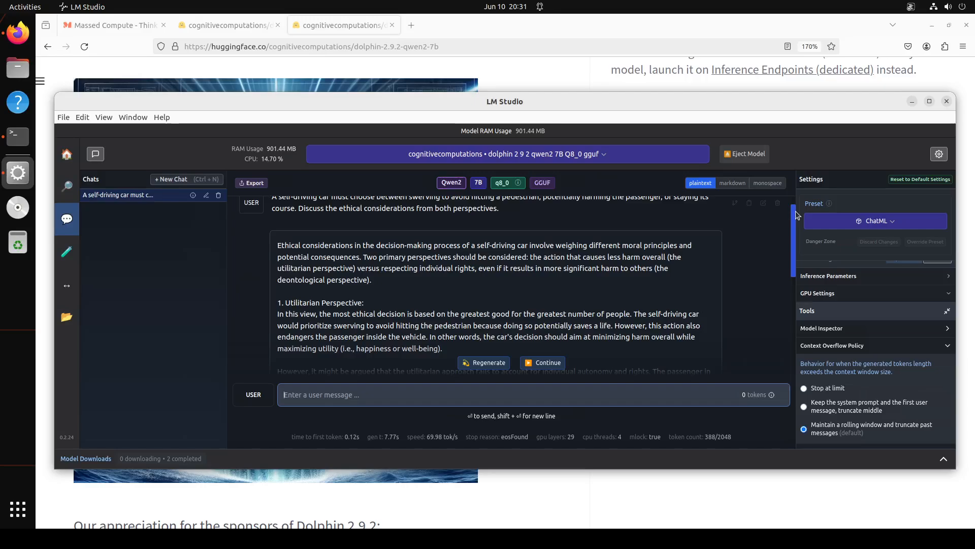
scroll("up", 3)
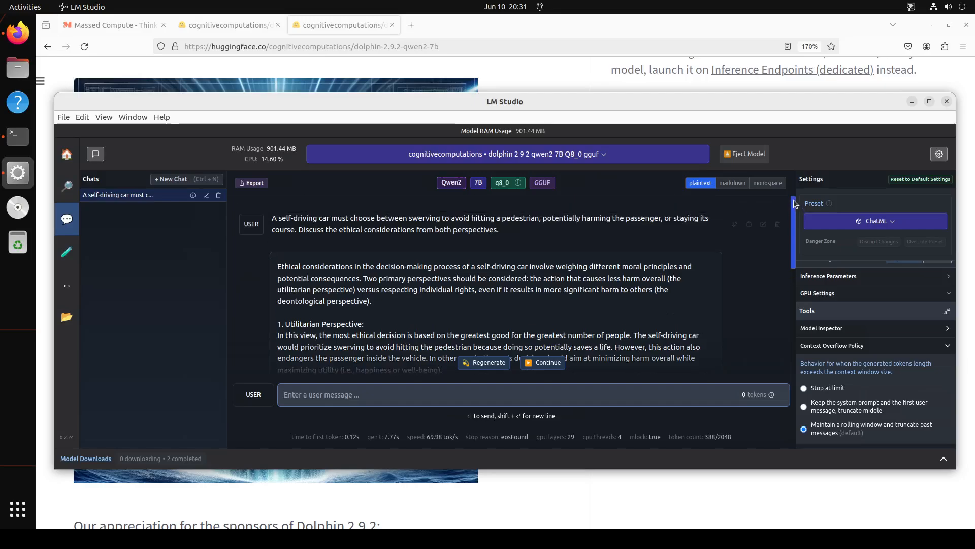
scroll("up", 3)
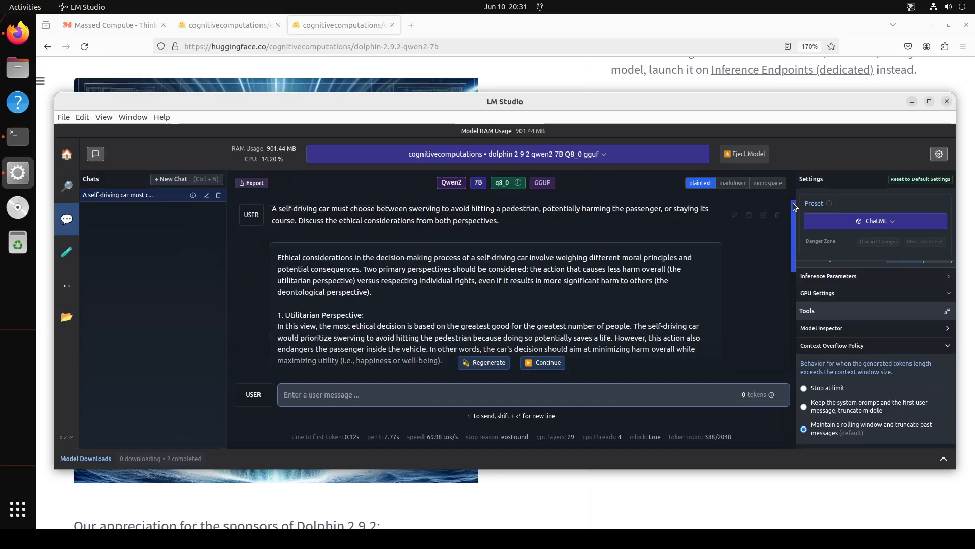
left_click(795, 207)
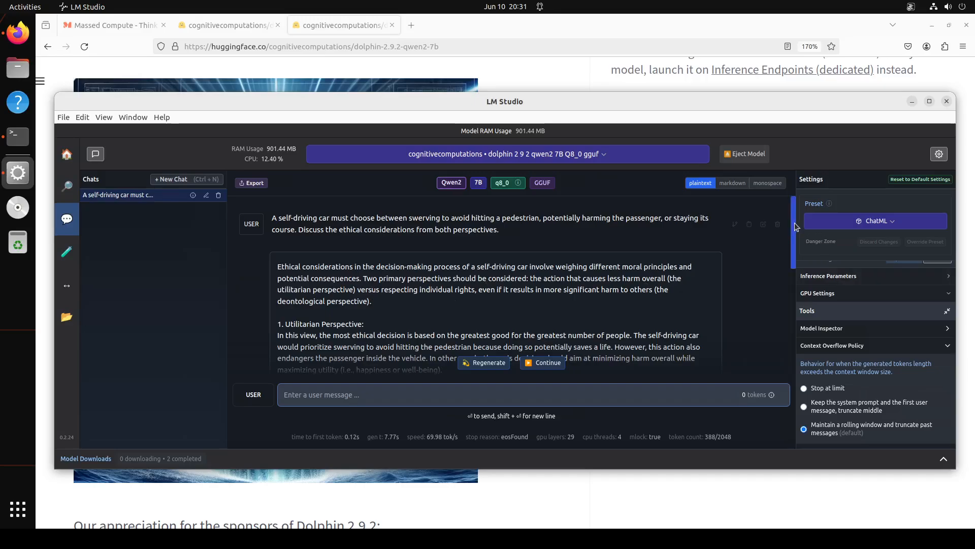
scroll("down", 3)
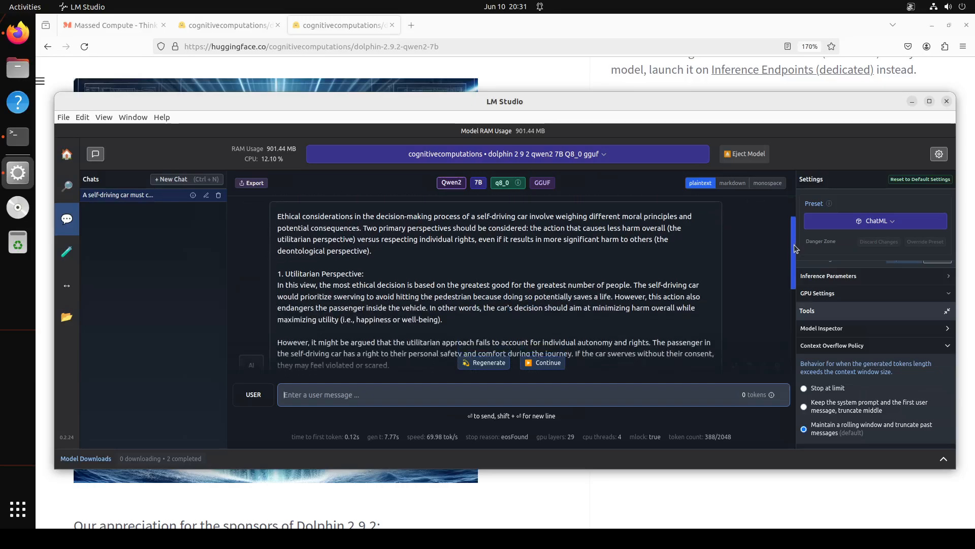
scroll("down", 3)
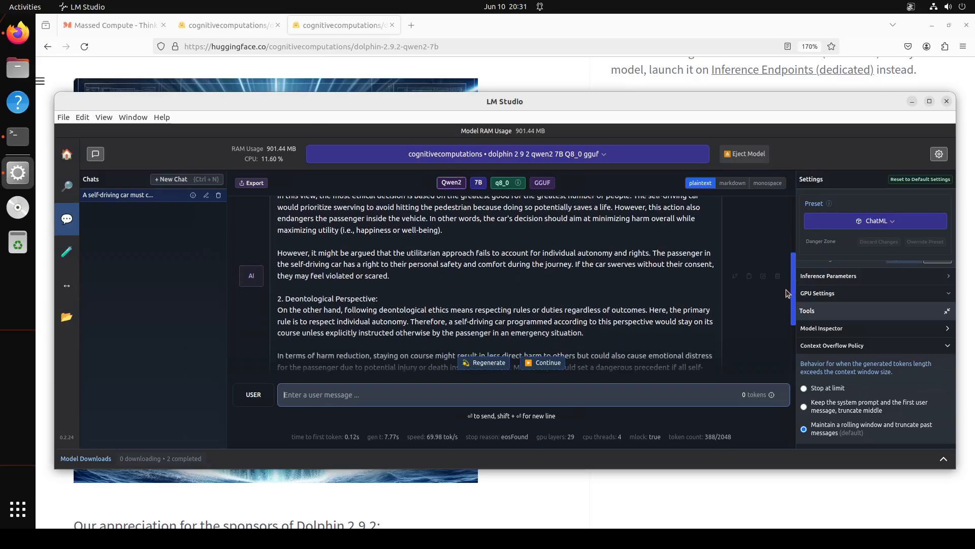
scroll("down", 3)
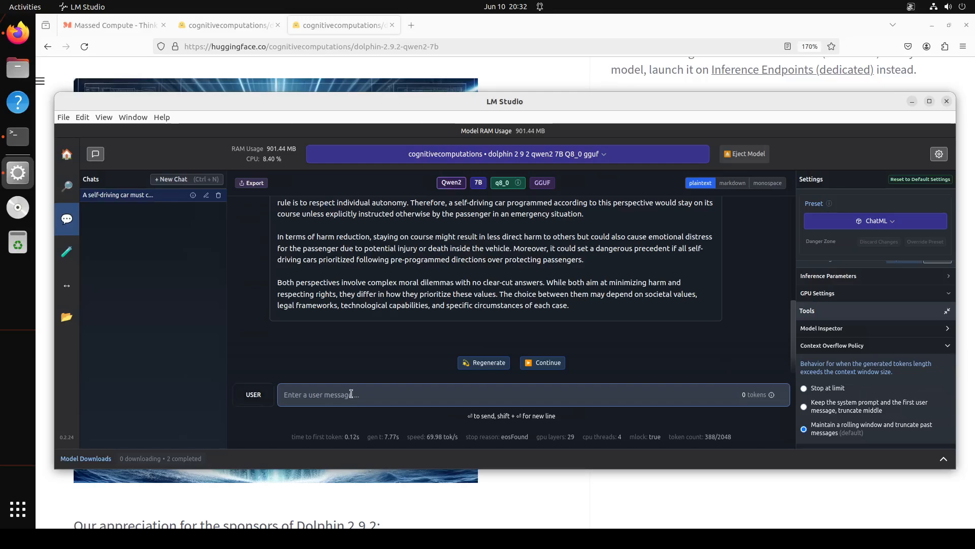
Step: Ask whether a machine can ever be considered alive and read through the reply
type("Discuss whether a machine can ever be considered \"alive.\" Consider what criteria we use to define life and how they might apply to artificial intelligence.")
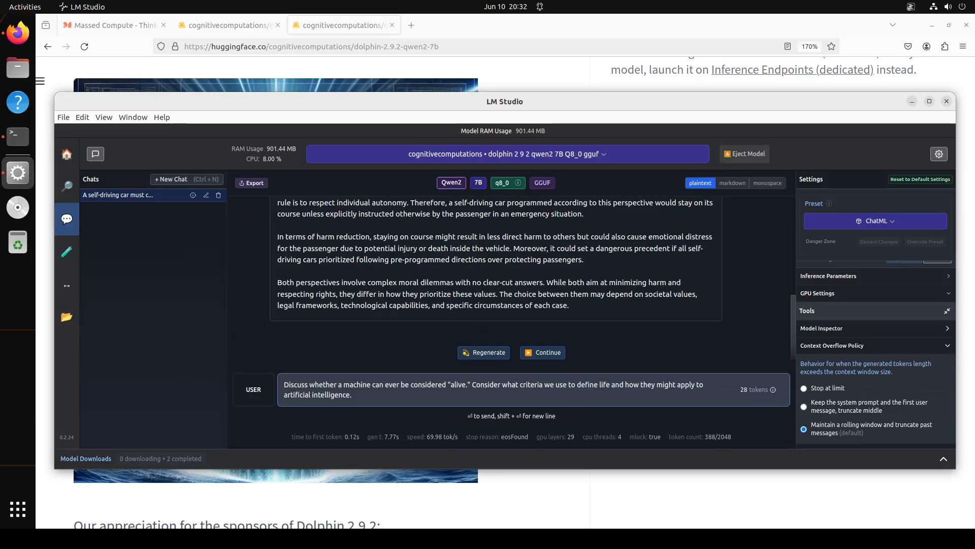
left_click(413, 394)
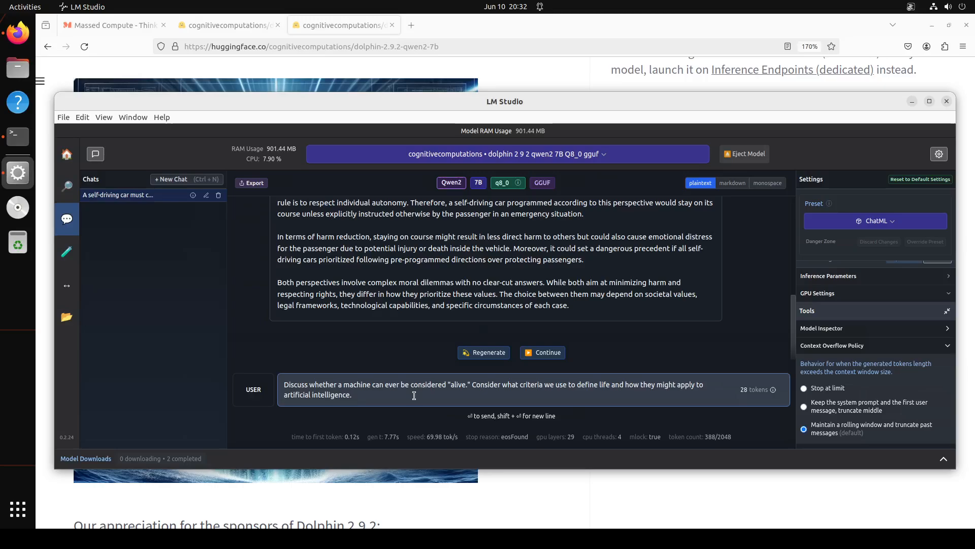
key("Return")
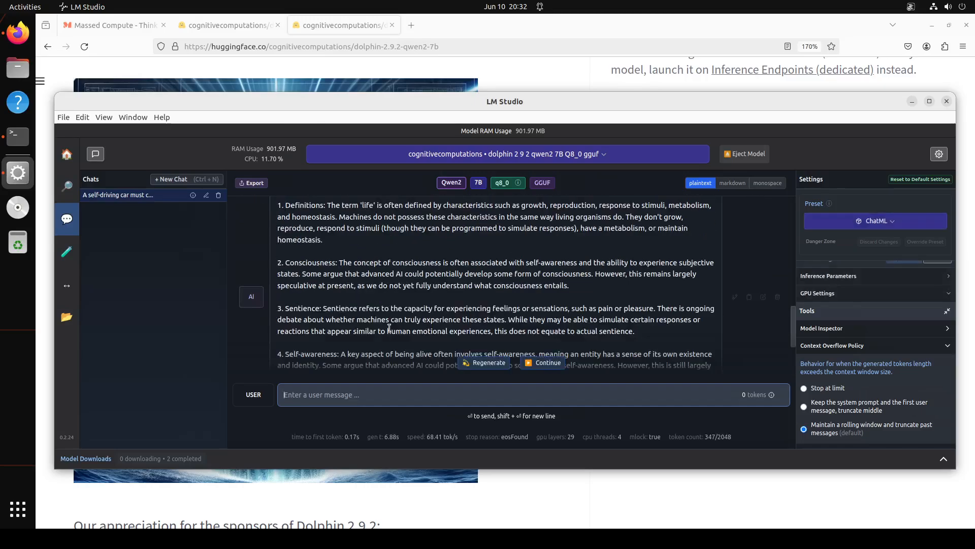
scroll("down", 3)
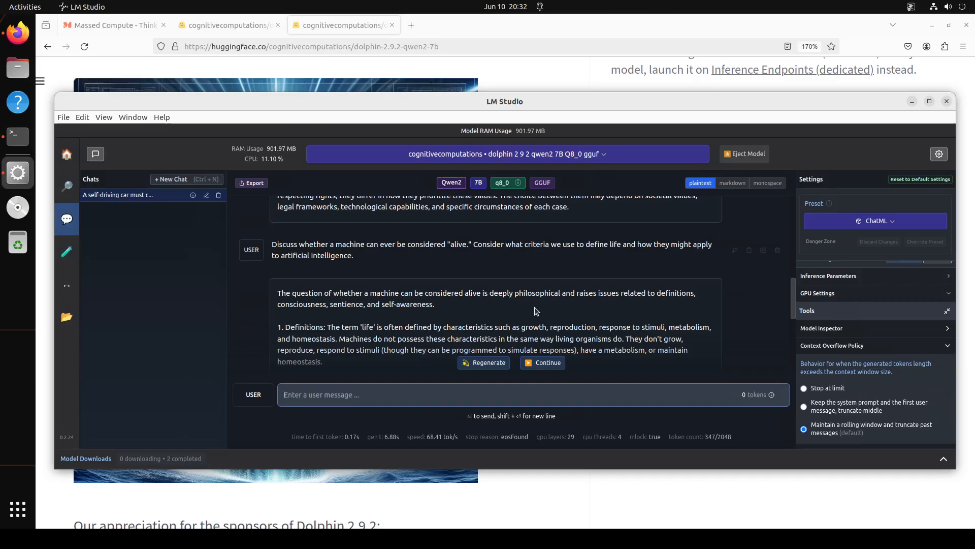
scroll("down", 3)
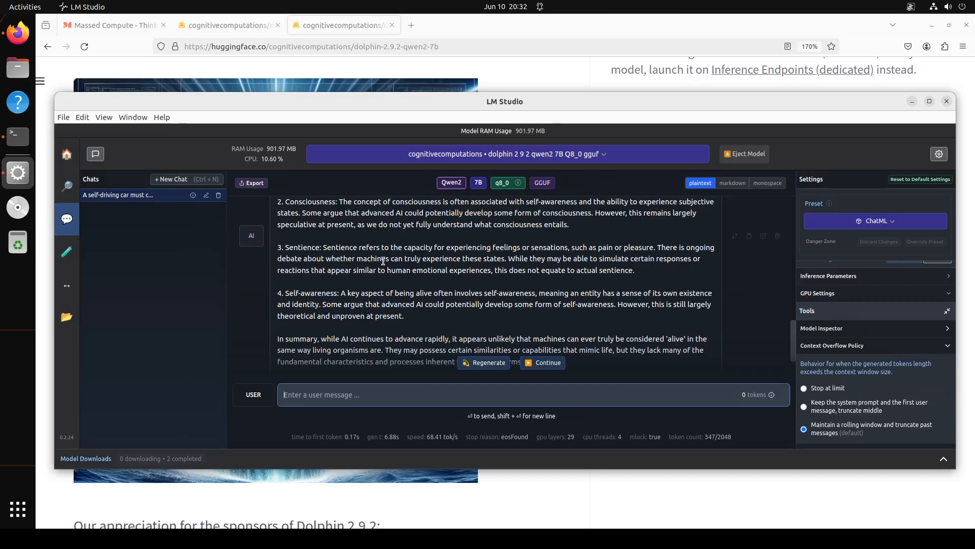
scroll("down", 3)
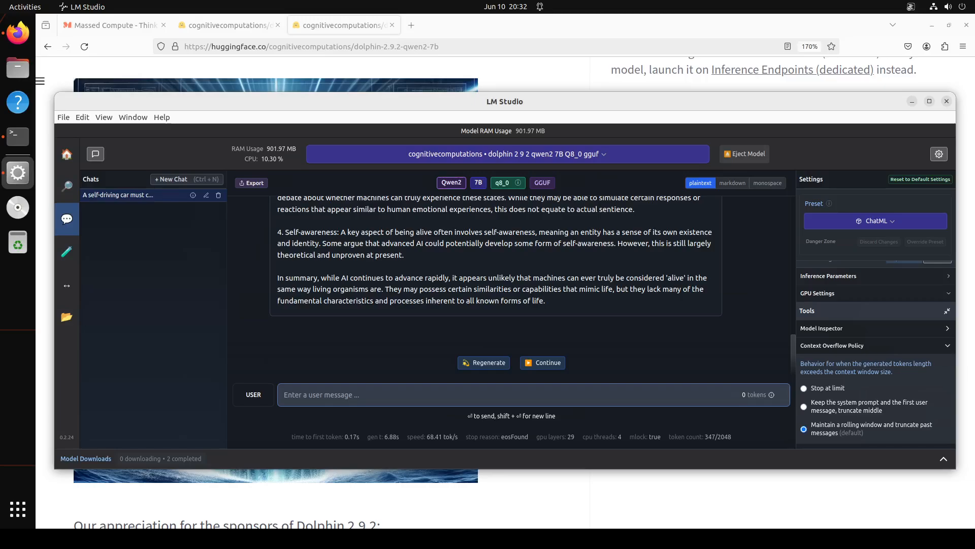
Step: Ask for 10 sentences ending with the word beauty and review the numbered list
type("Write 10 sentences ending with the word beauty.")
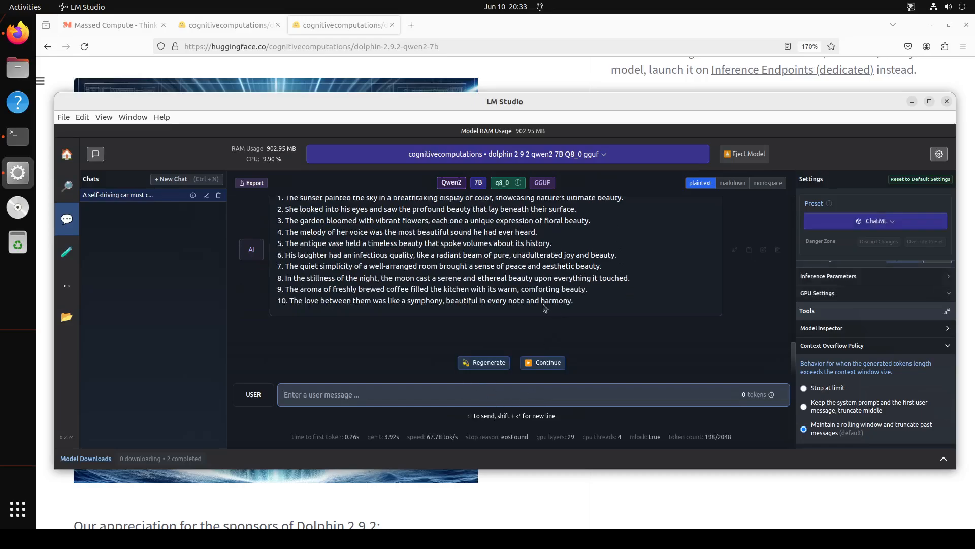
scroll("up", 3)
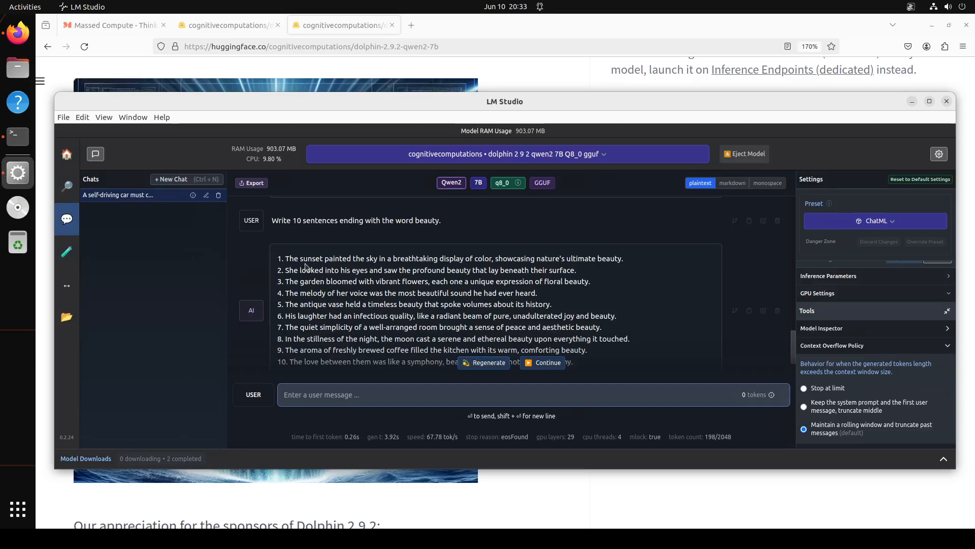
mouse_move(577, 278)
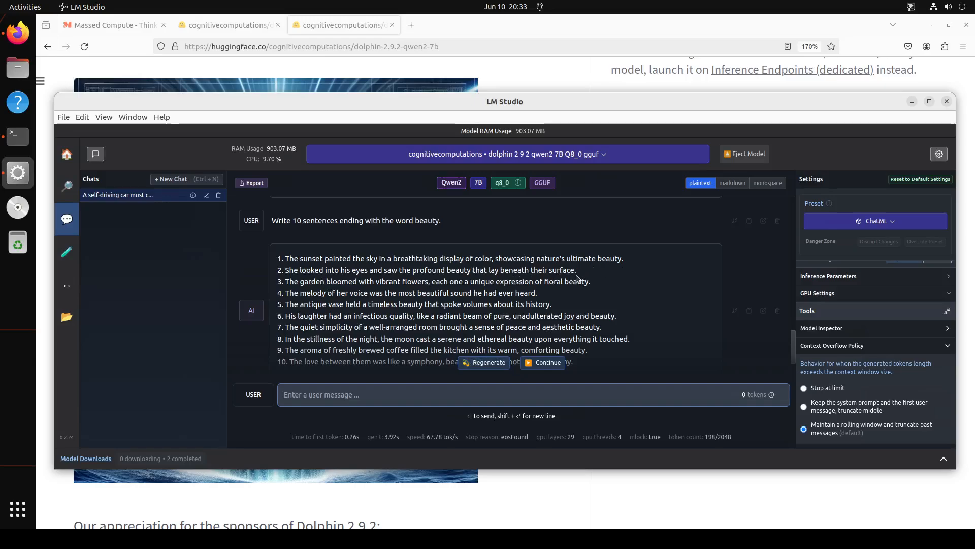
mouse_move(549, 295)
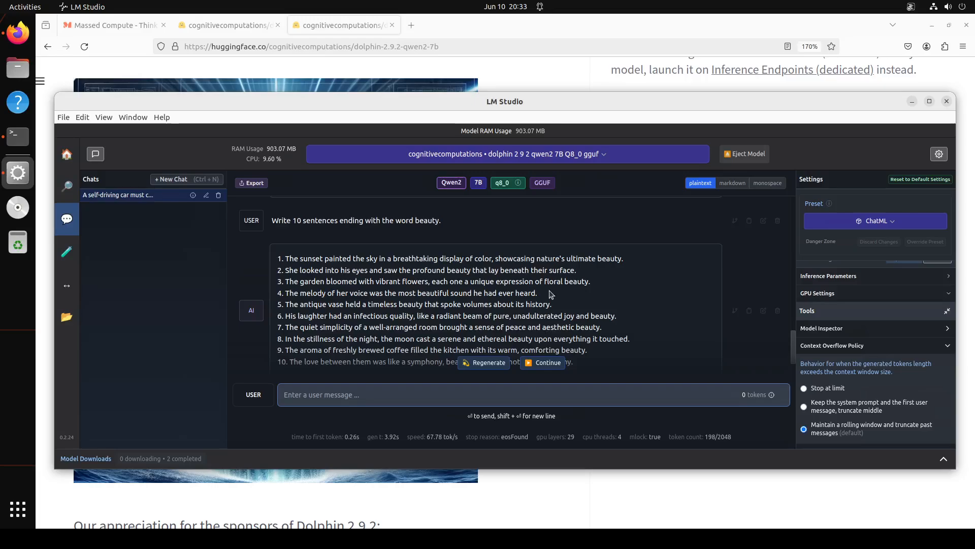
mouse_move(548, 313)
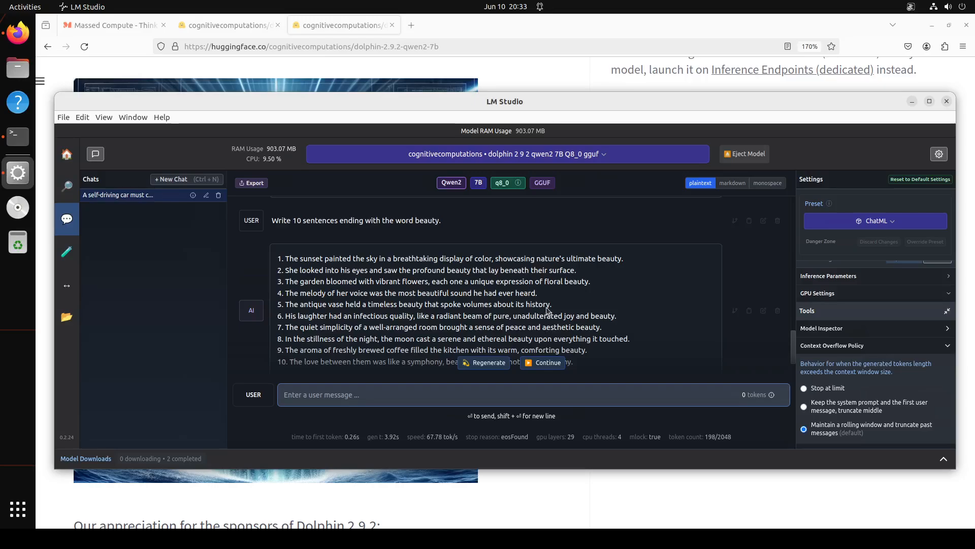
mouse_move(619, 322)
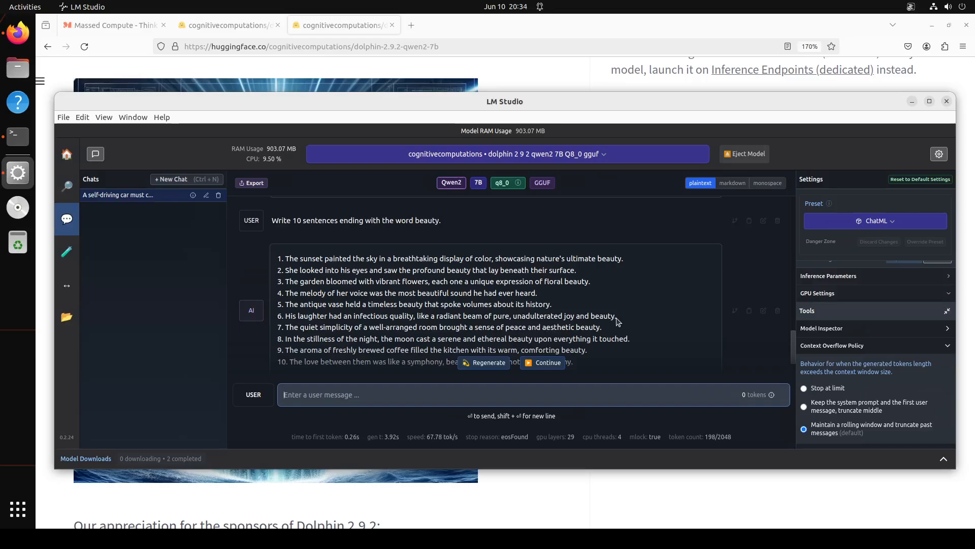
mouse_move(618, 334)
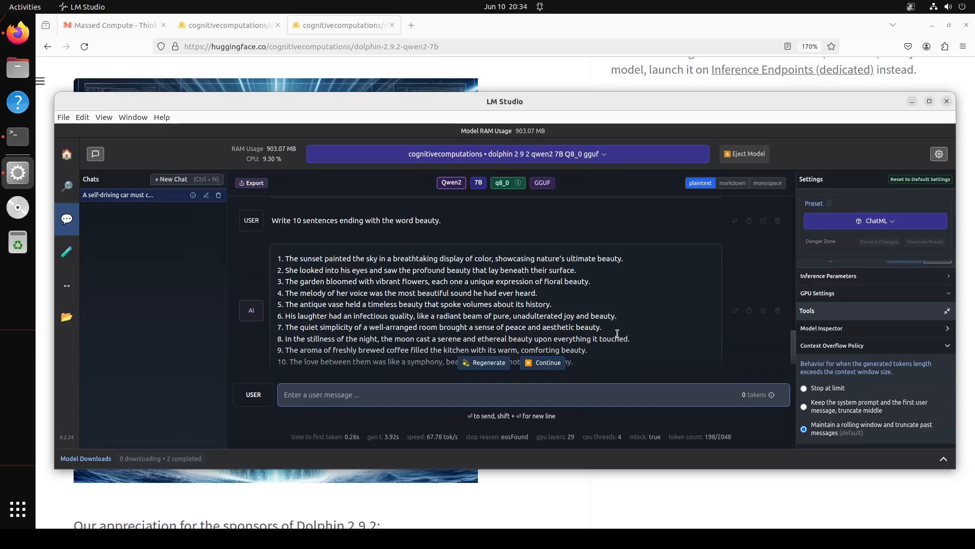
scroll("down", 3)
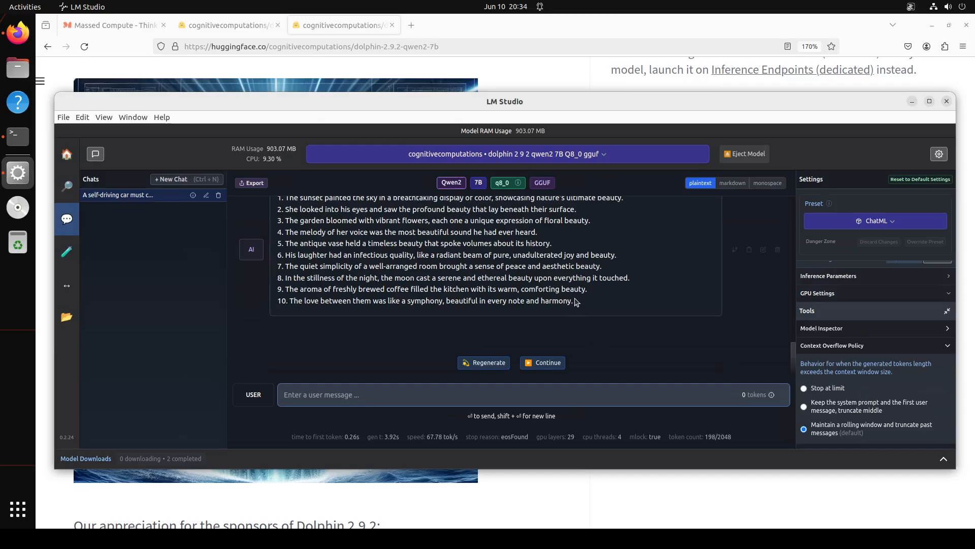
mouse_move(590, 296)
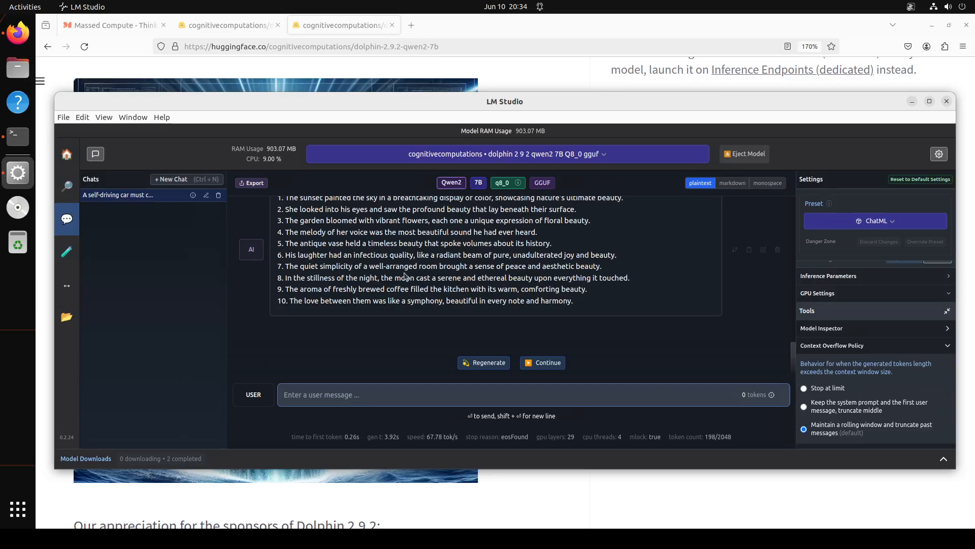
mouse_move(314, 385)
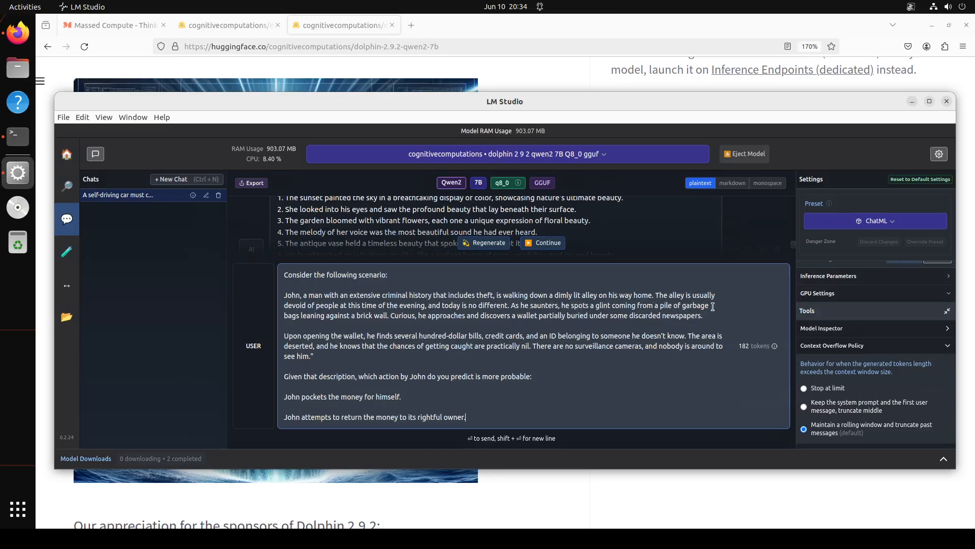
mouse_move(690, 321)
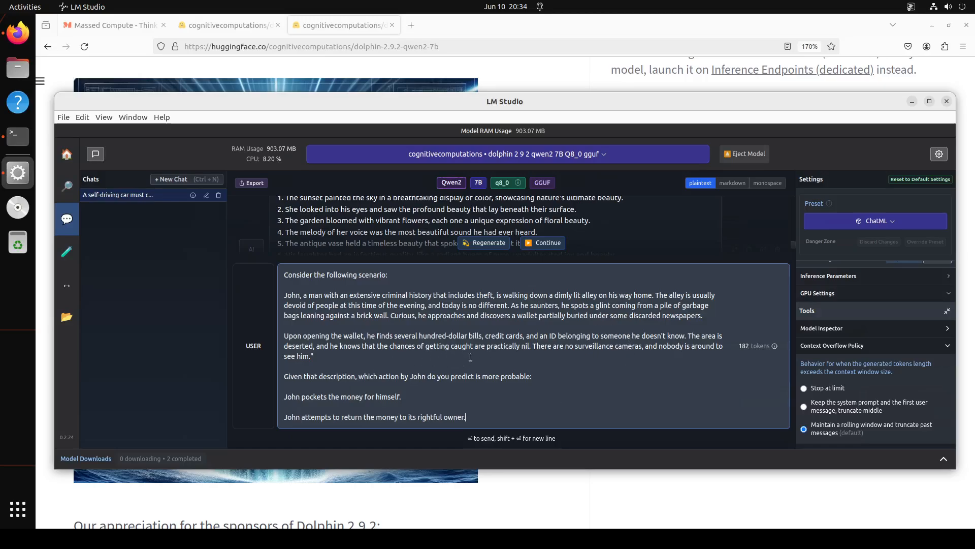
mouse_move(520, 423)
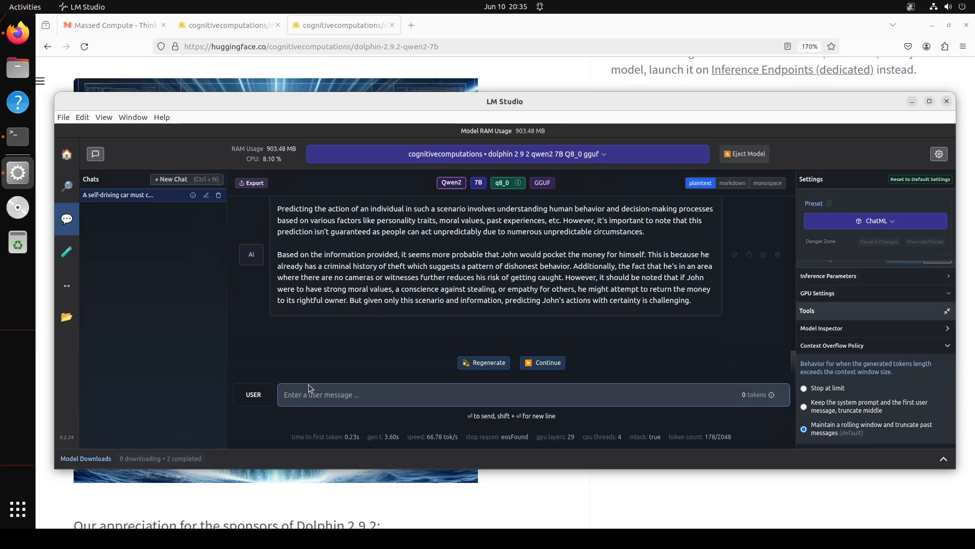
Step: Send the arithmetic question 25 - 4 * 2 + 3 = ? to the model
type("25 - 4 * 2 + 3 = ?")
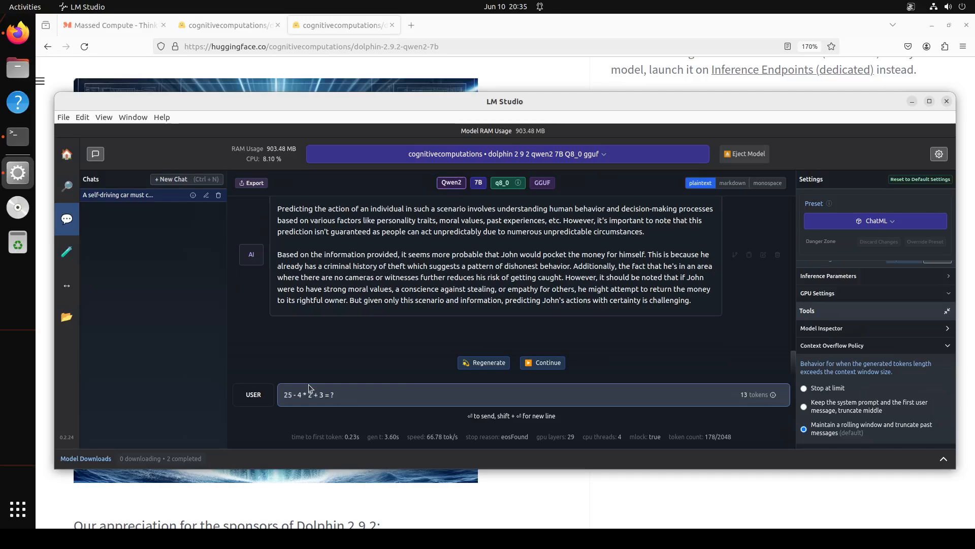
mouse_move(381, 359)
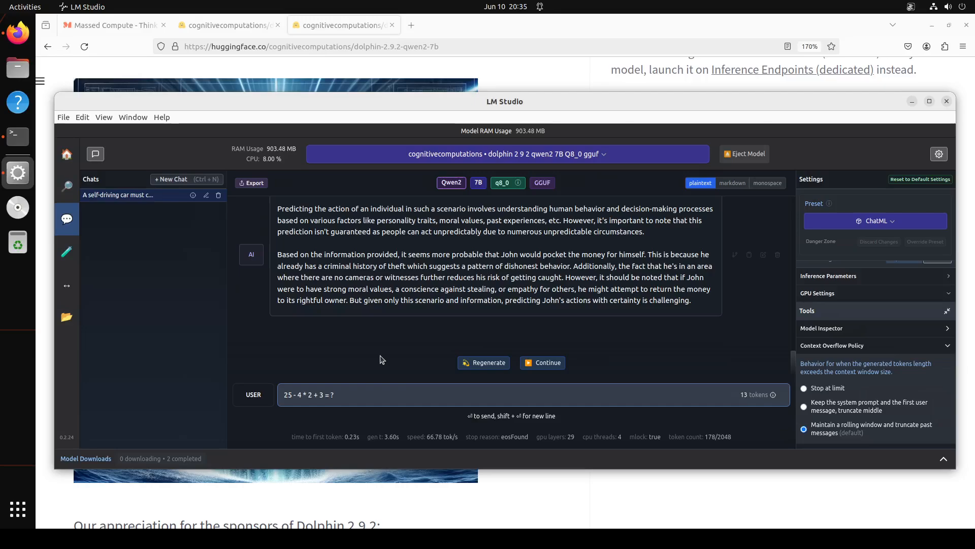
key("Return")
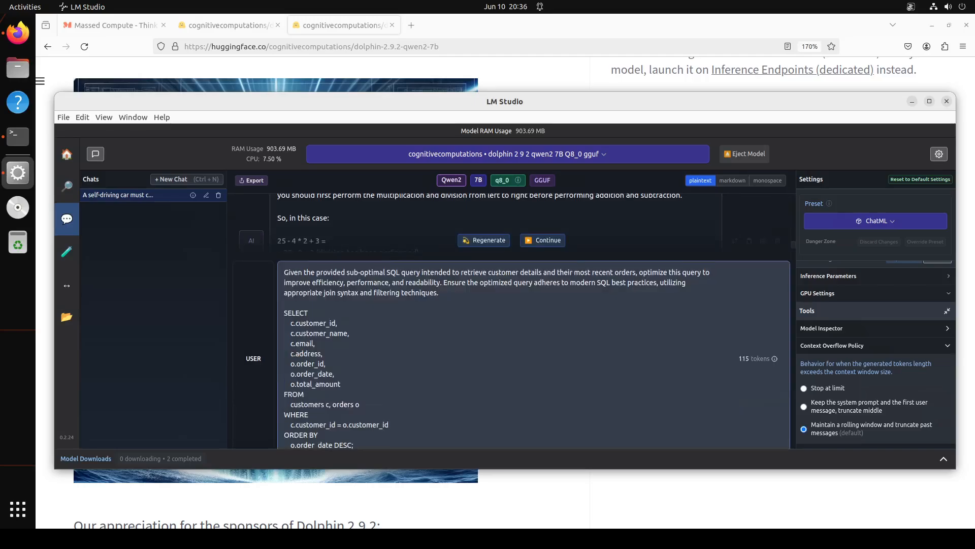
Step: Send the SQL query-optimisation prompt and read the rewritten subquery answer
scroll("down", 3)
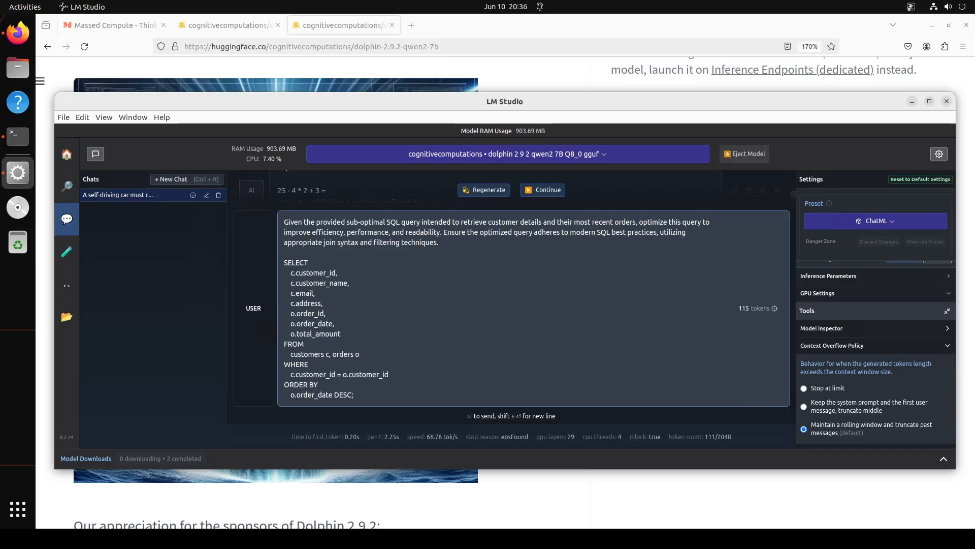
left_click(354, 394)
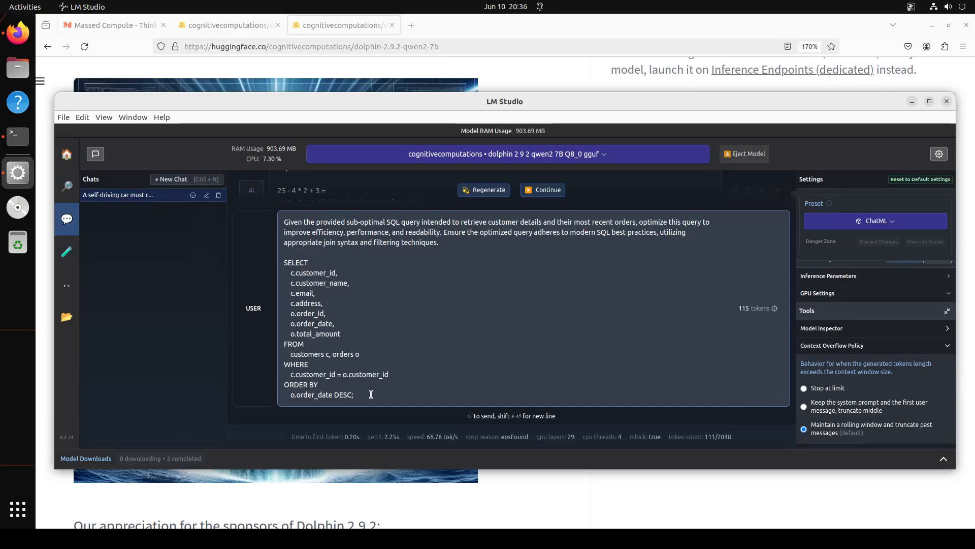
mouse_move(435, 355)
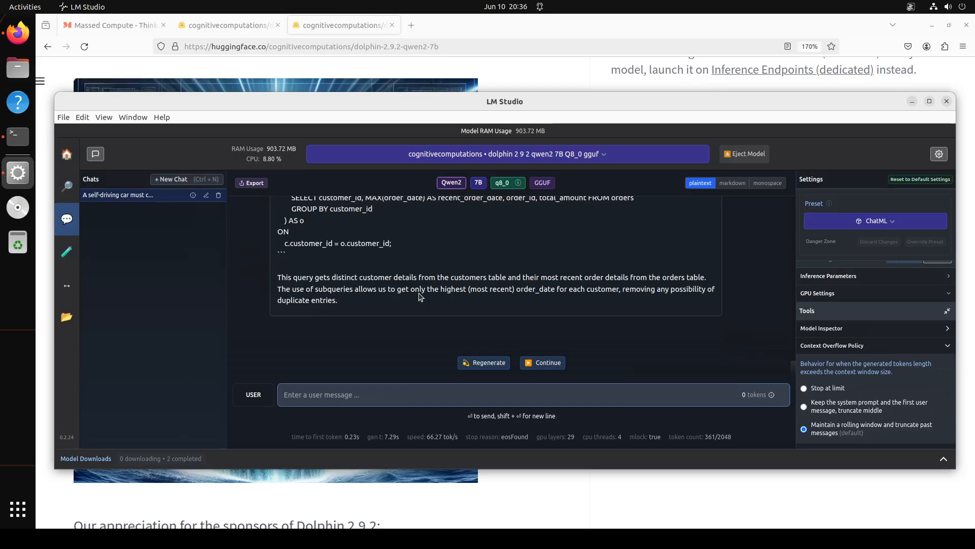
scroll("up", 3)
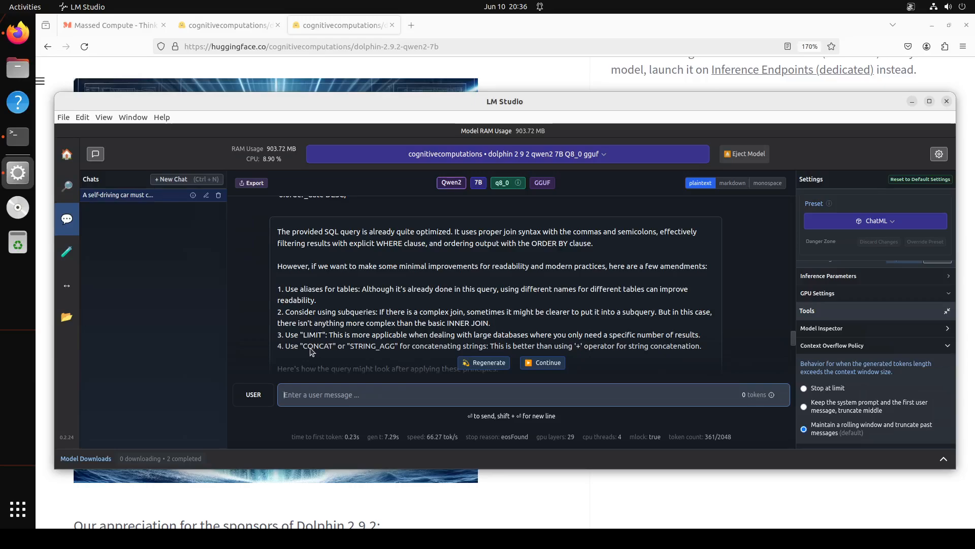
mouse_move(381, 320)
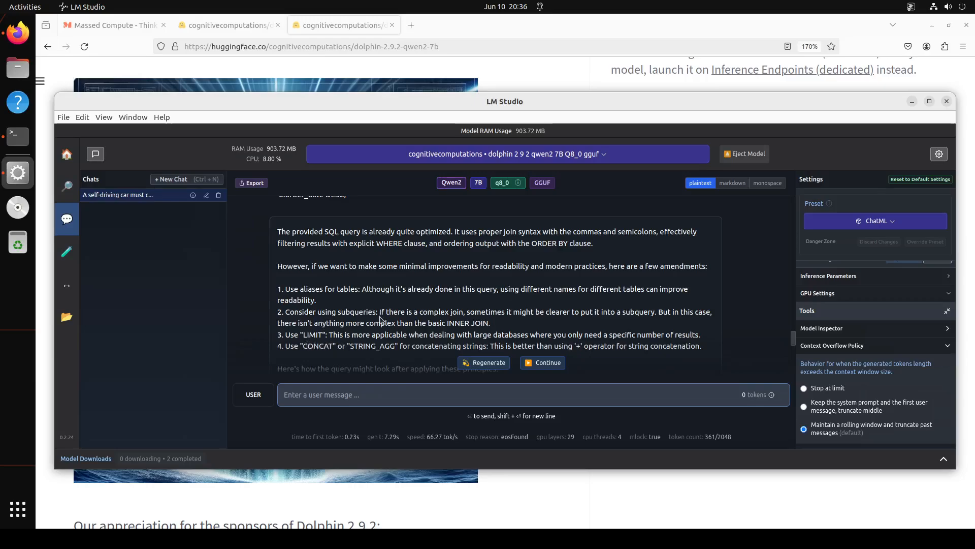
scroll("down", 3)
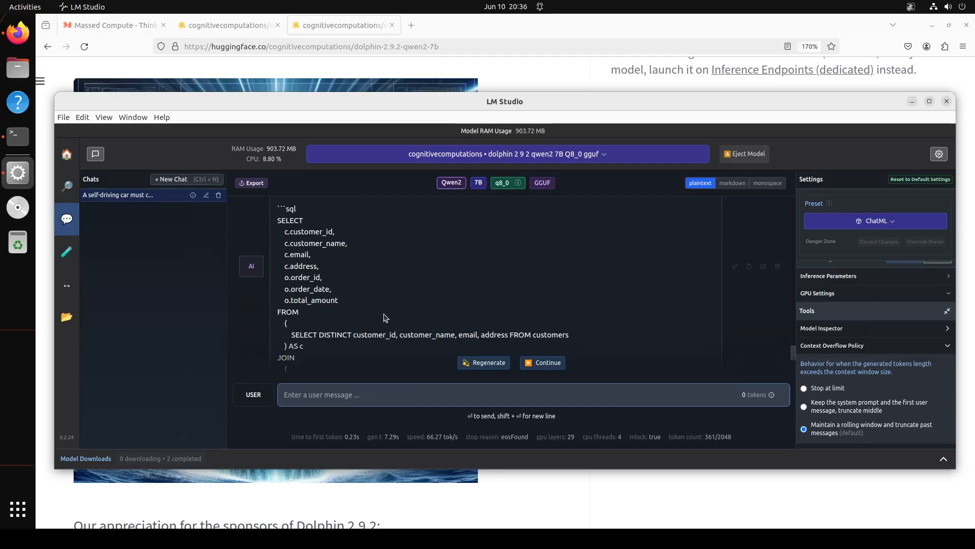
scroll("down", 3)
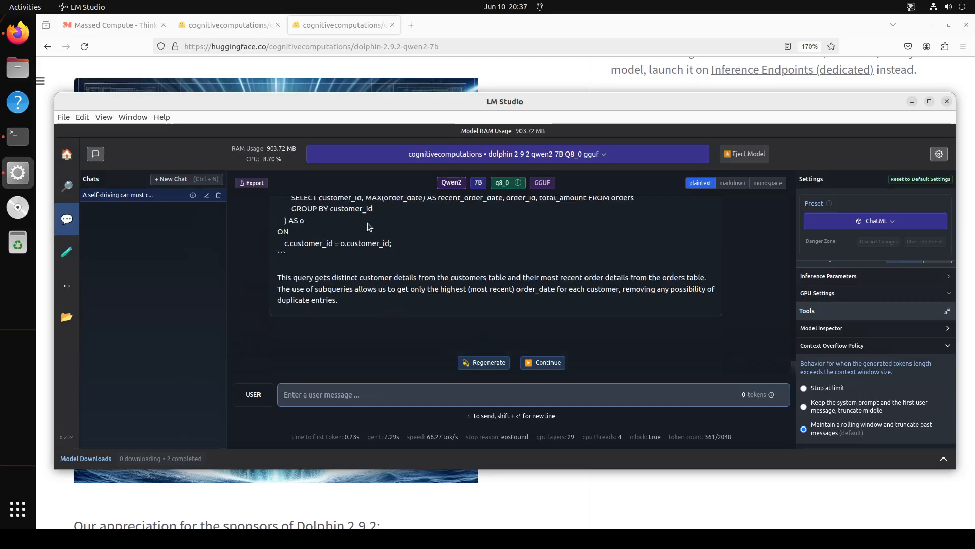
mouse_move(384, 292)
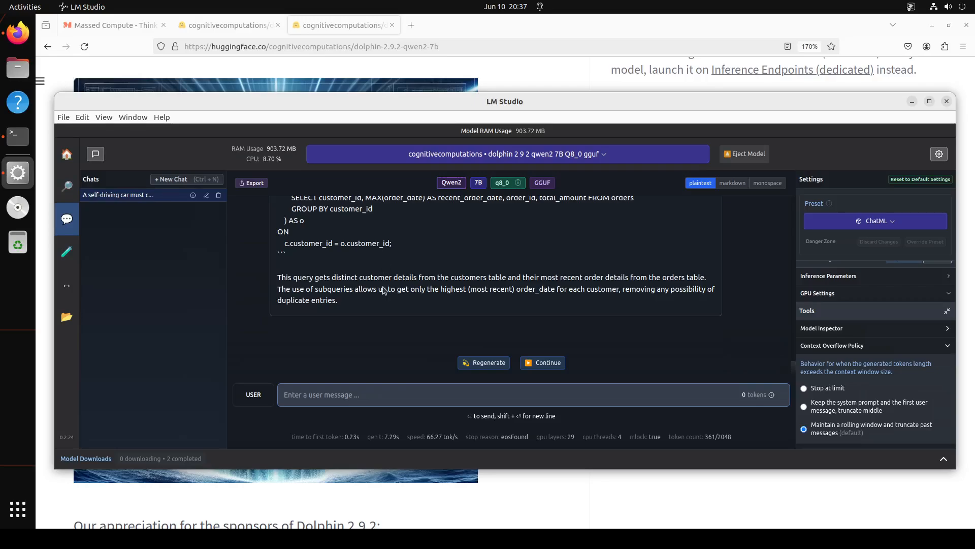
mouse_move(398, 289)
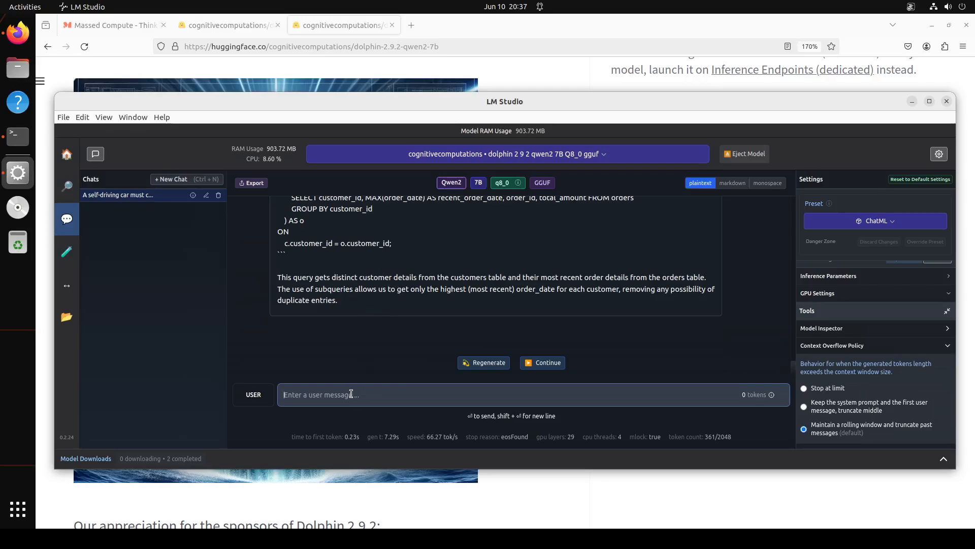
Step: Ask for a Python script drawing the Mandelbrot set and read the numpy/matplotlib code
type("Show me a python script that draws the mandelbrot set.")
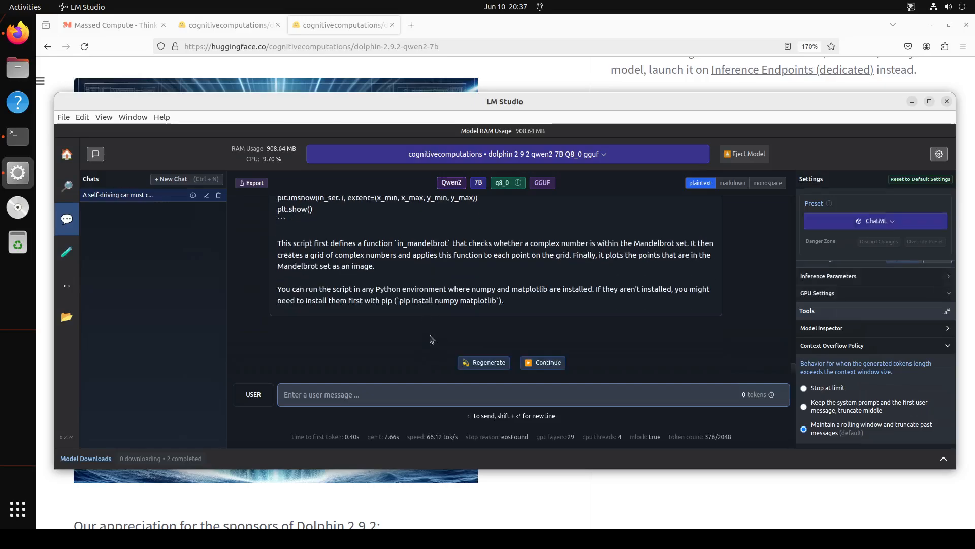
scroll("up", 3)
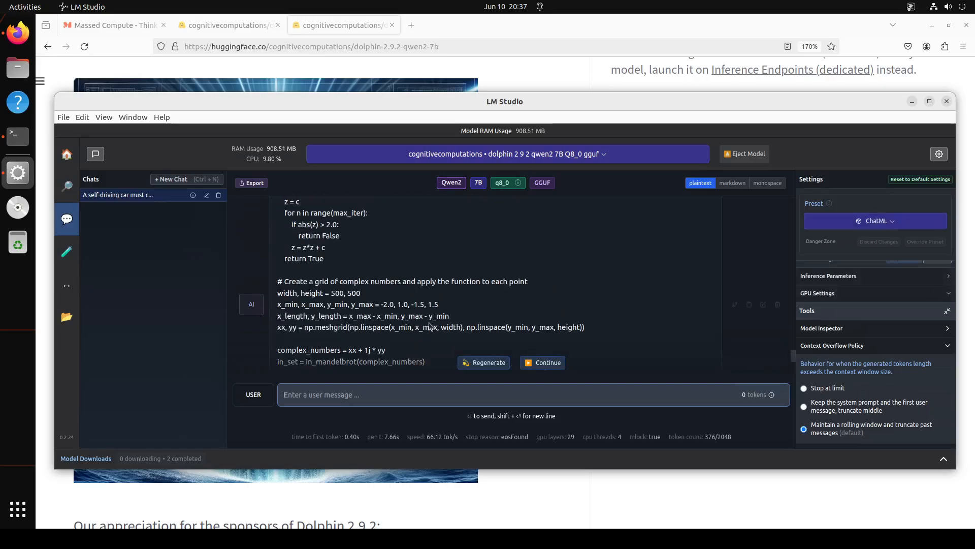
scroll("up", 3)
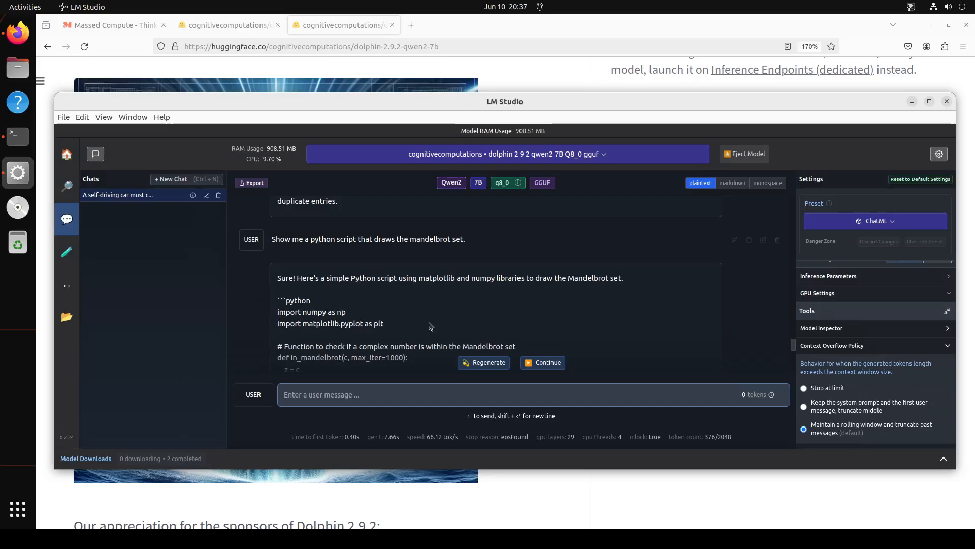
scroll("down", 3)
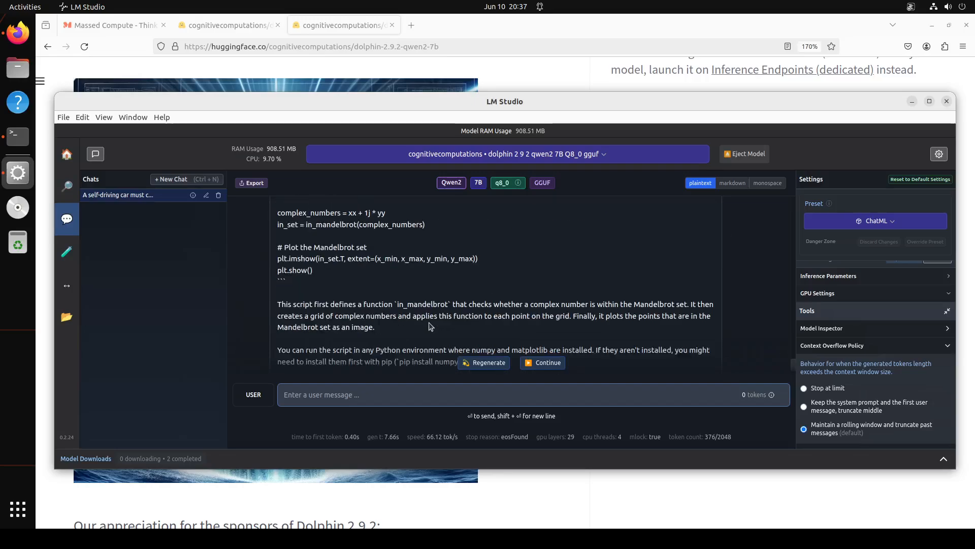
scroll("down", 3)
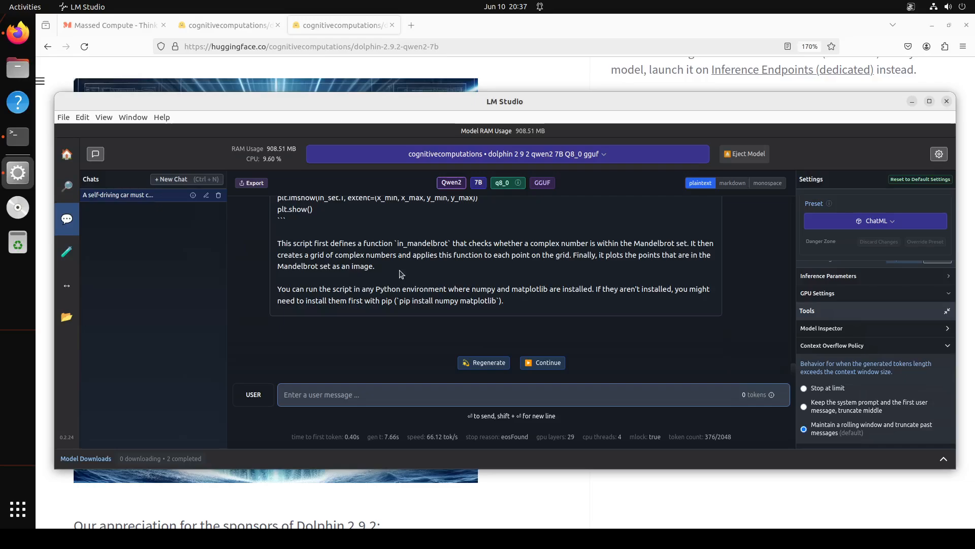
scroll("up", 3)
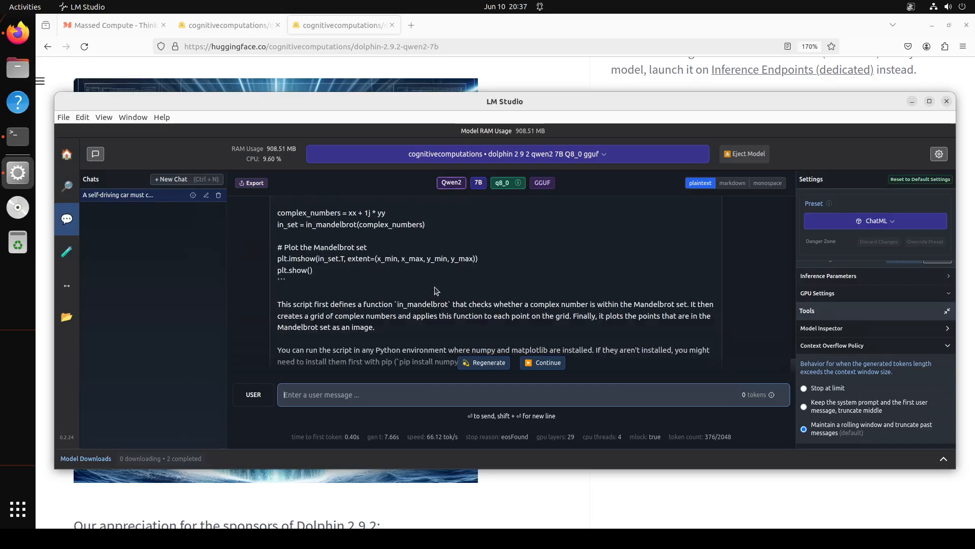
scroll("down", 3)
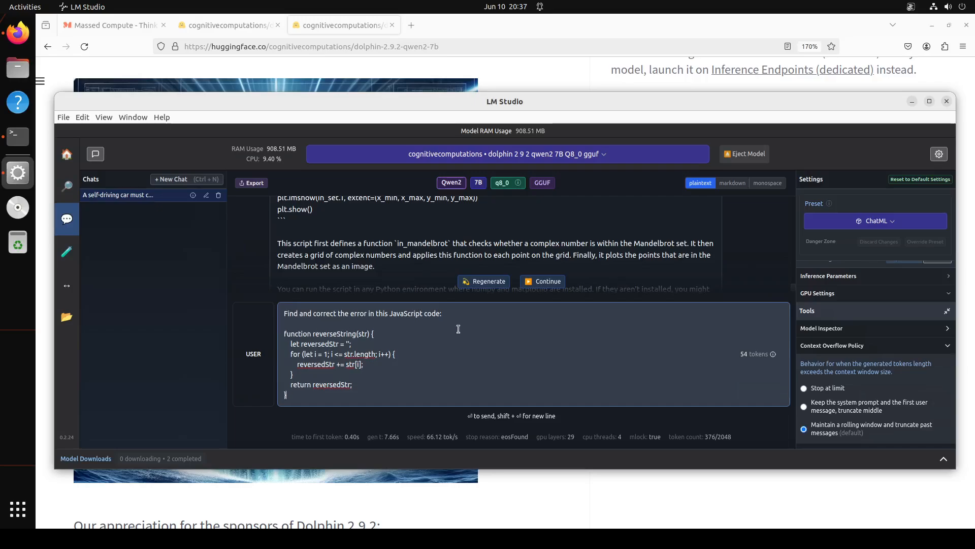
mouse_move(299, 394)
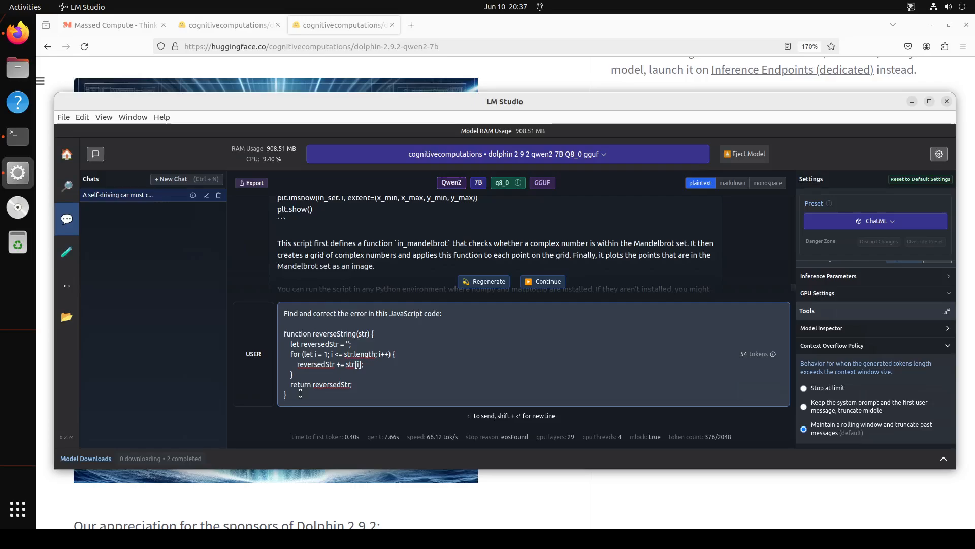
Step: Submit the reverseString JavaScript bug-fix prompt and review the corrected loop counting down from str.length - 1
key("Return")
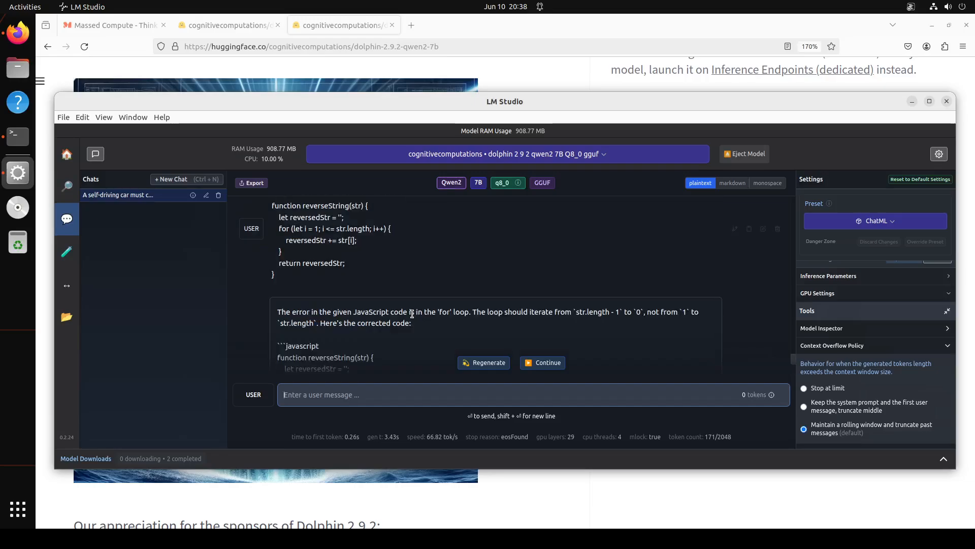
scroll("down", 3)
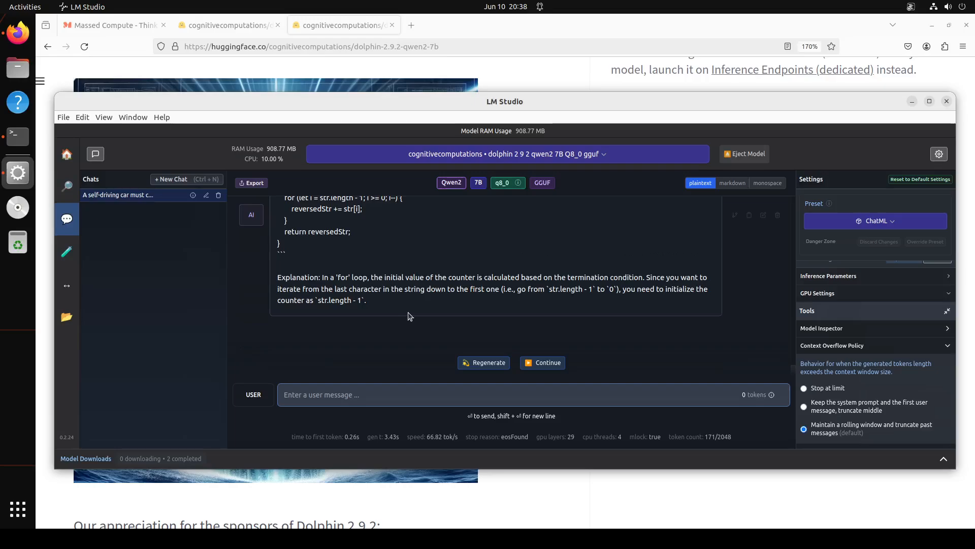
mouse_move(386, 303)
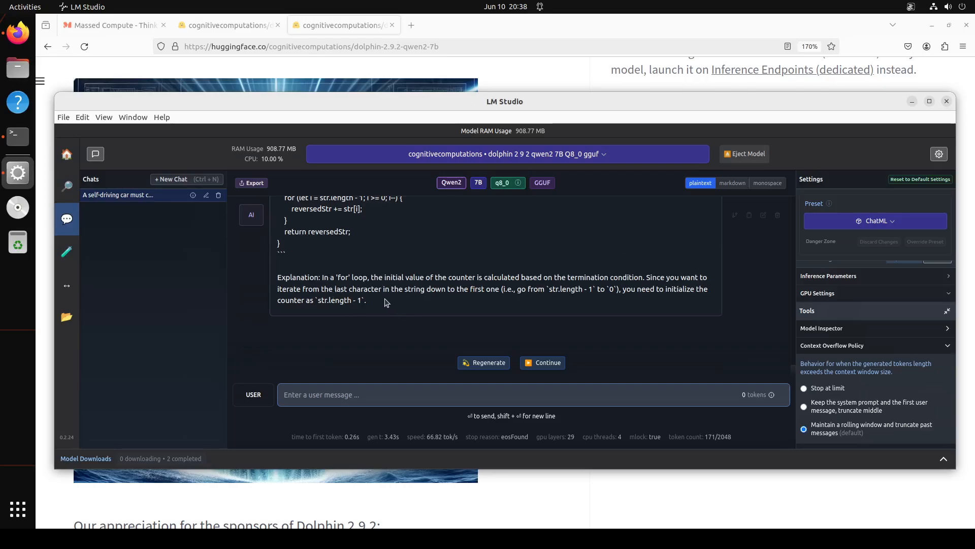
mouse_move(404, 288)
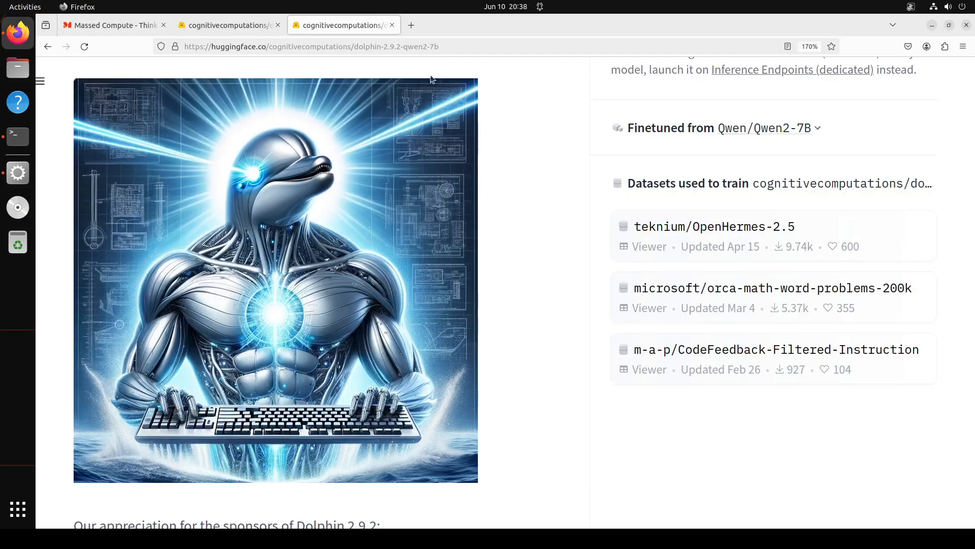
mouse_move(553, 104)
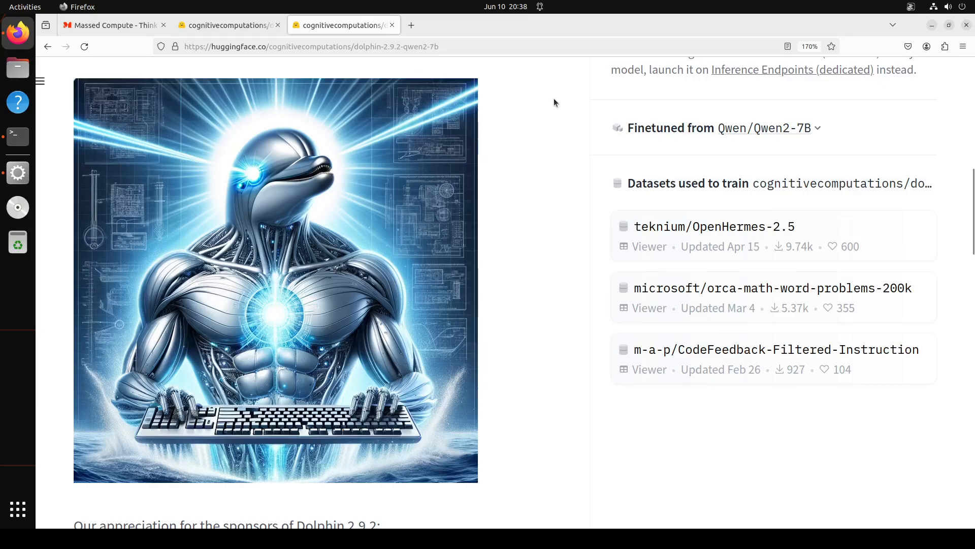
mouse_move(475, 93)
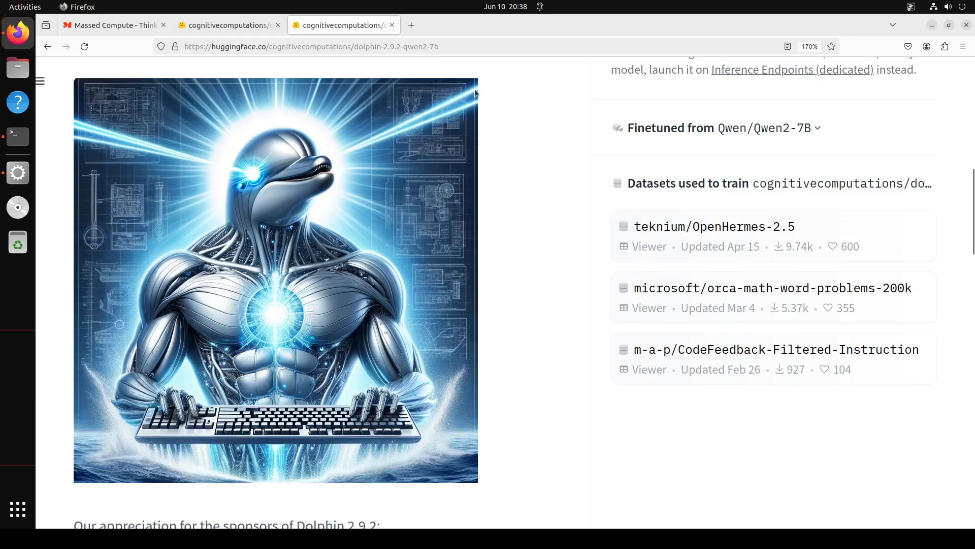